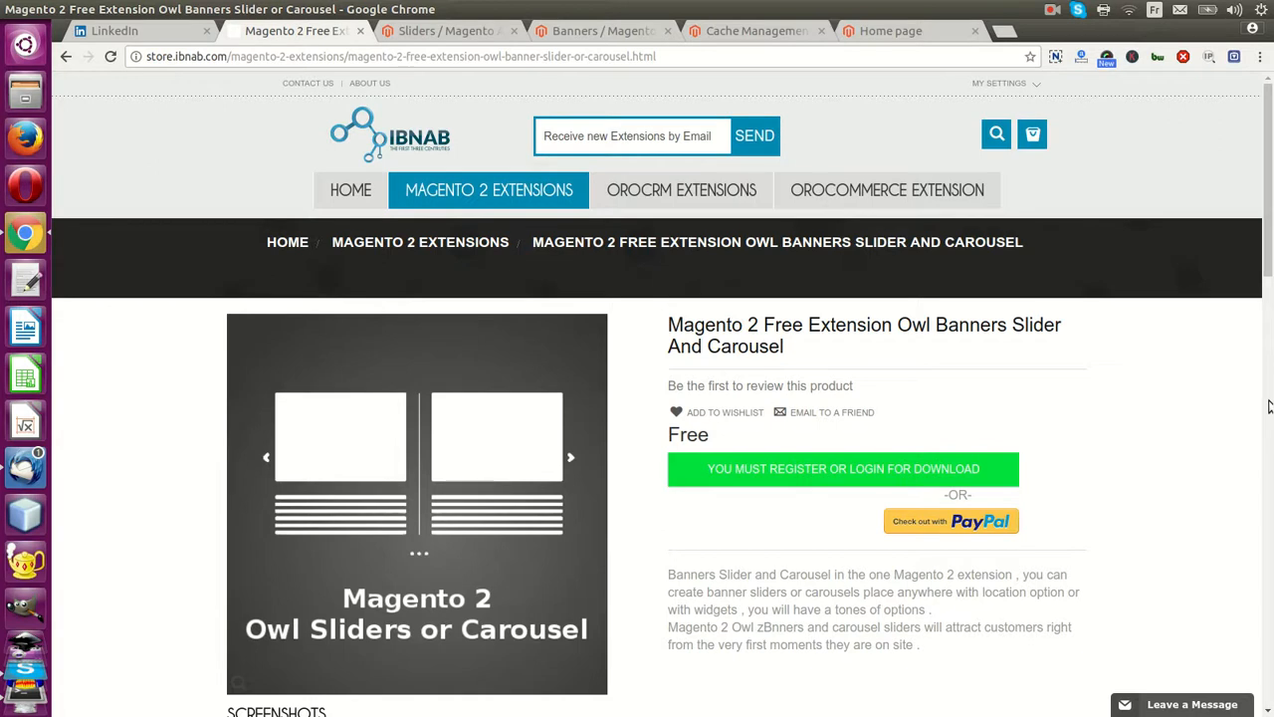
mouse_move(933, 401)
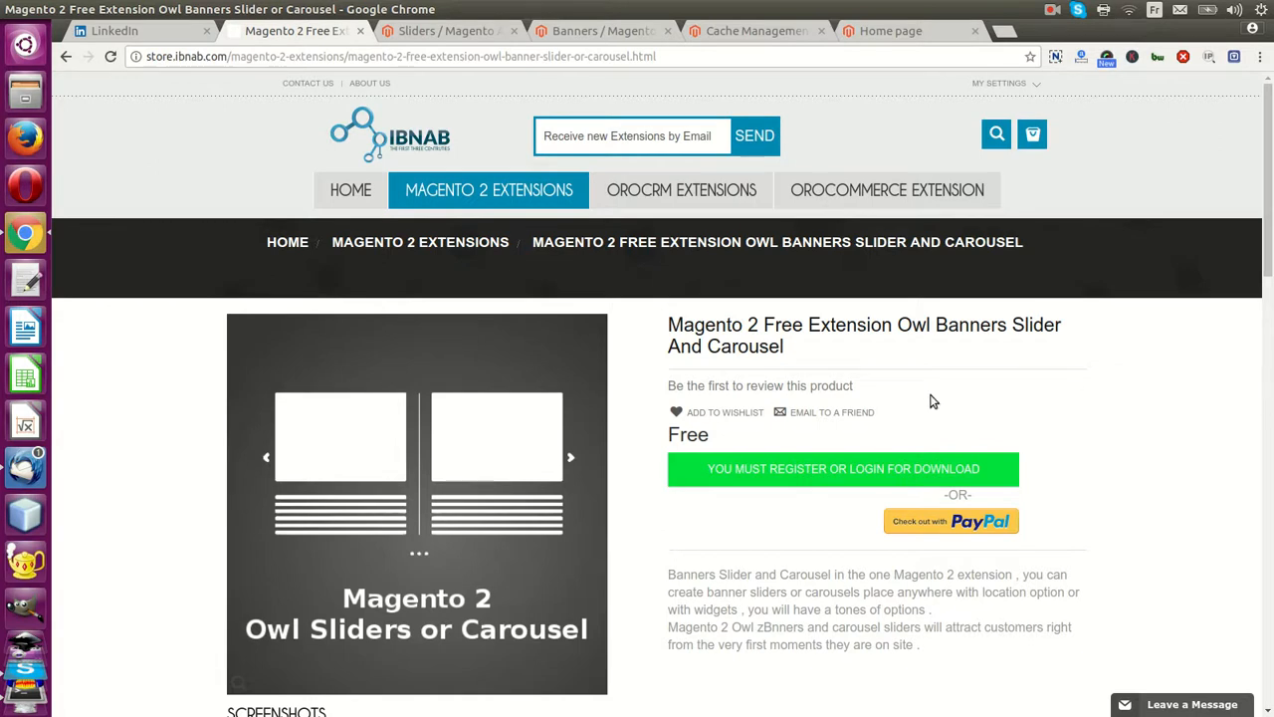
mouse_move(690, 316)
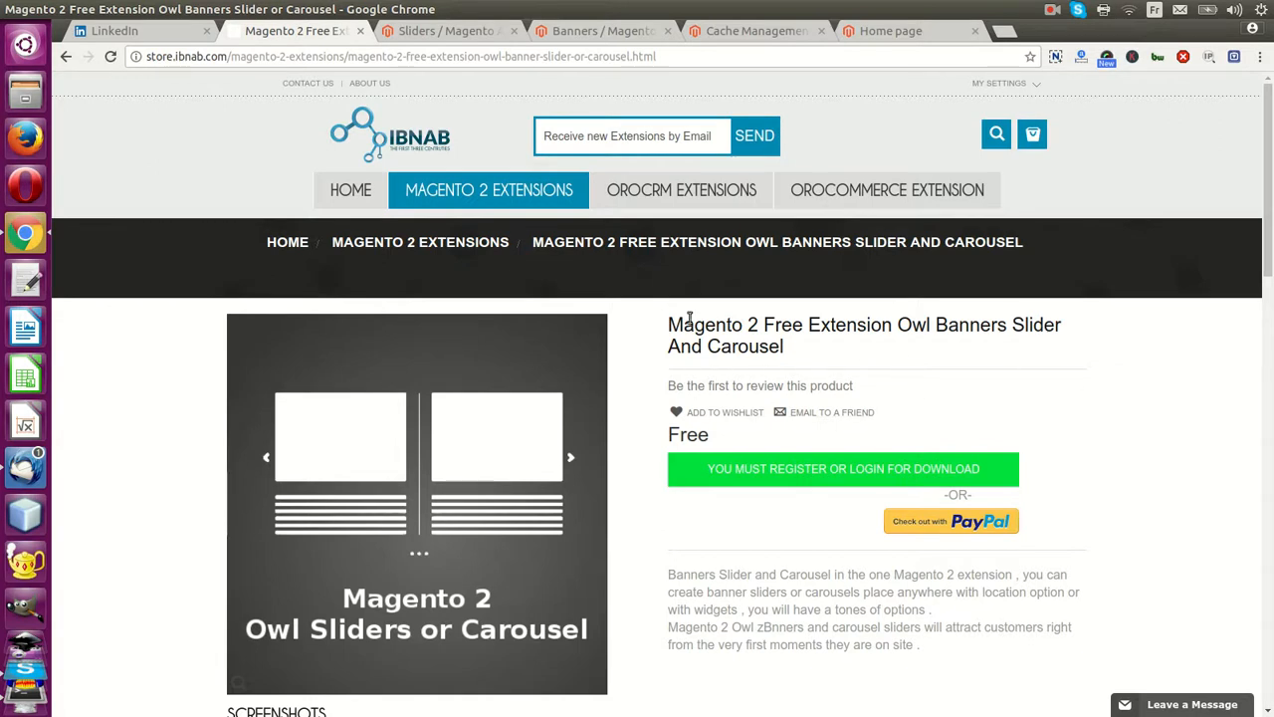
mouse_move(597, 29)
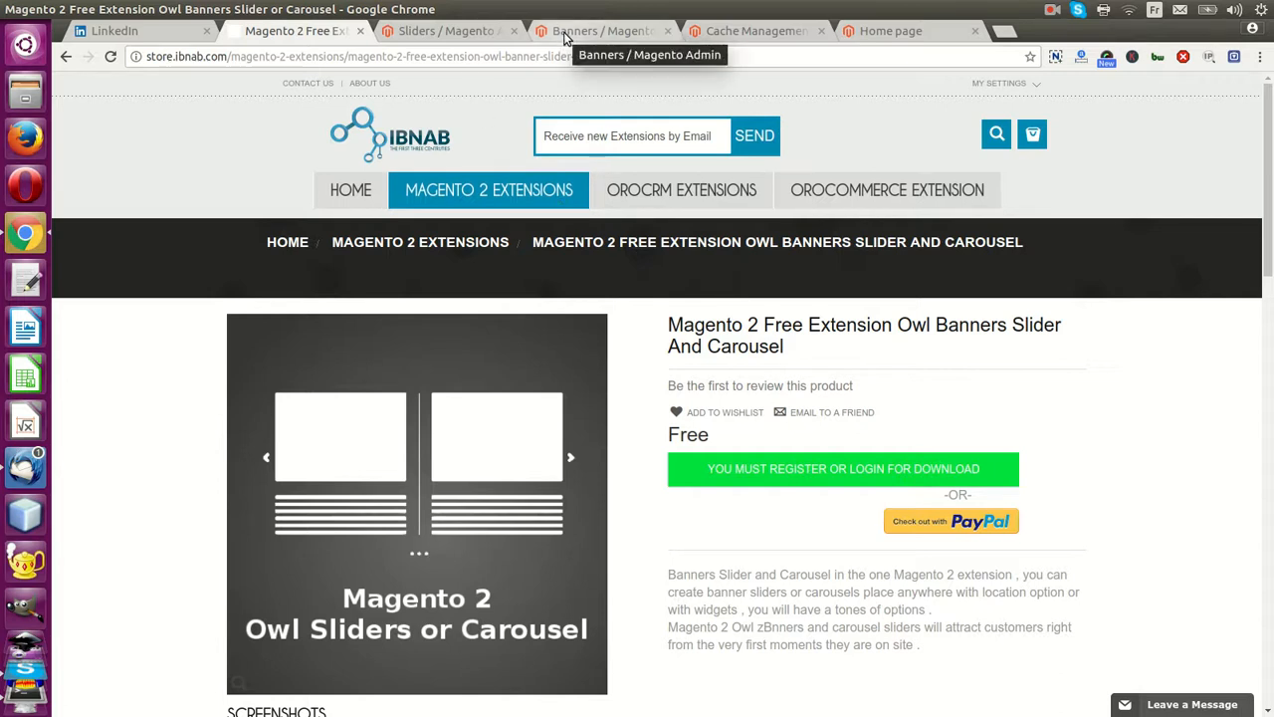
click(597, 31)
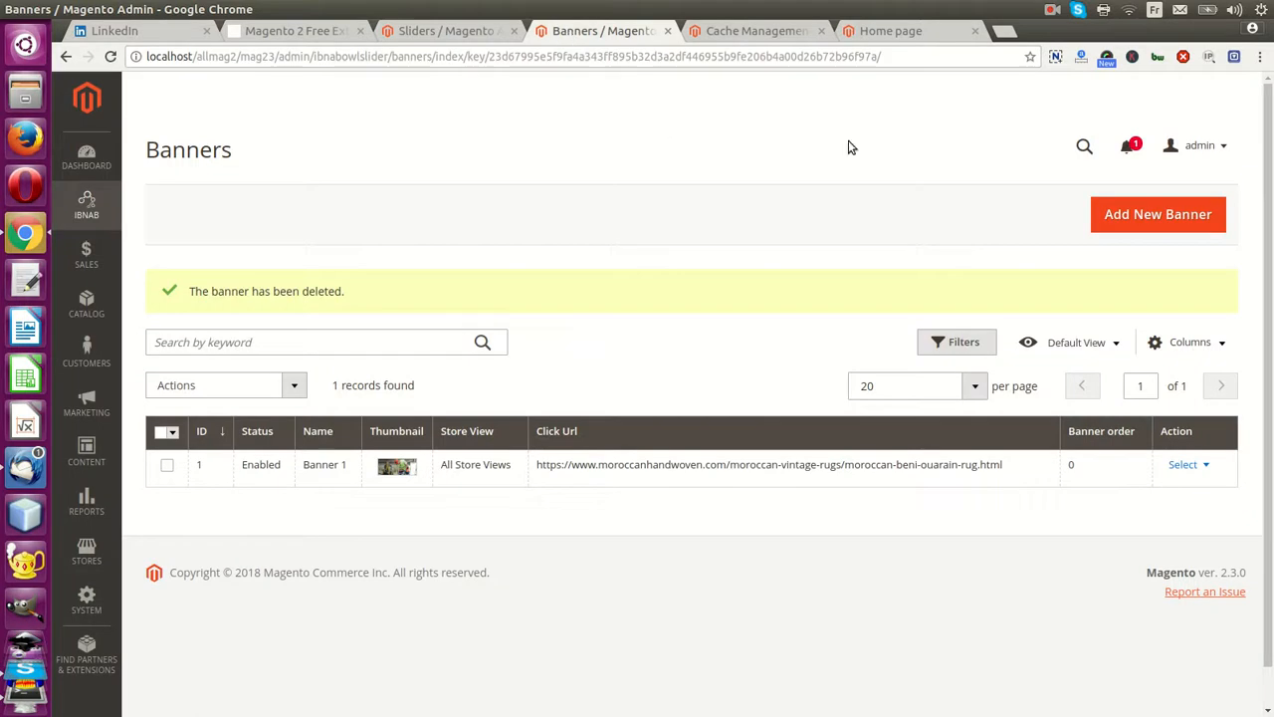
click(1158, 214)
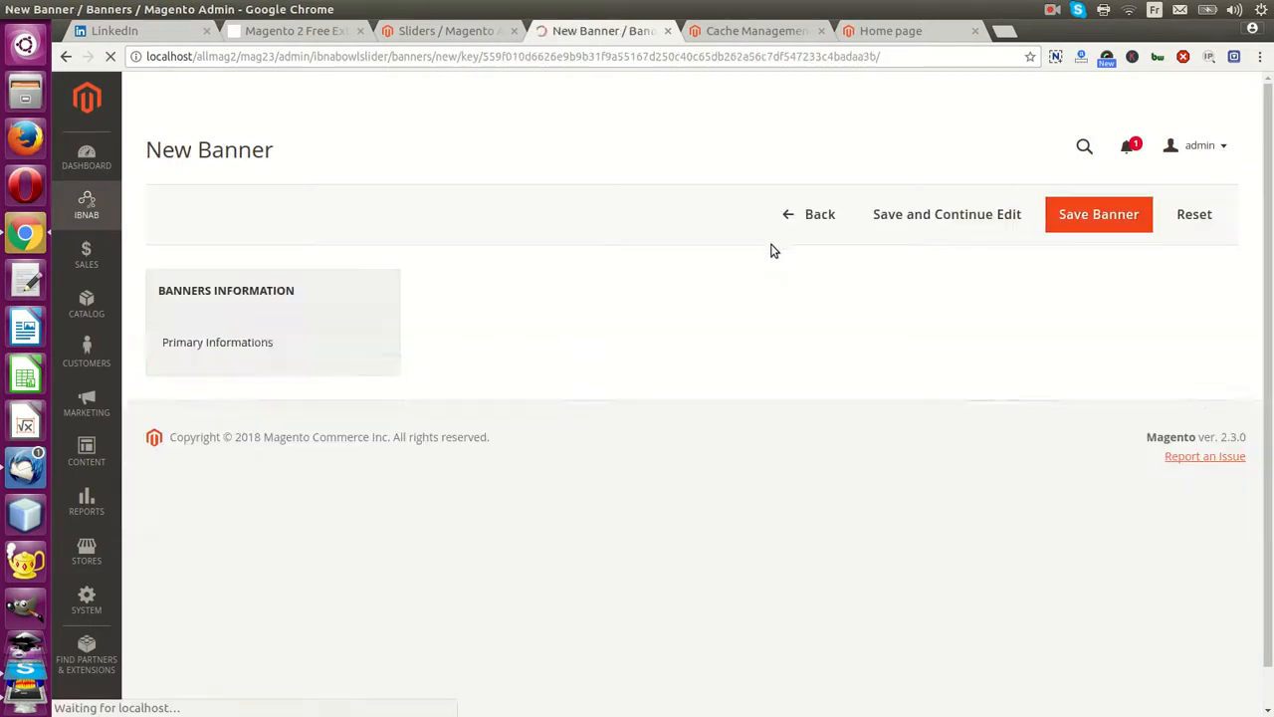
click(87, 204)
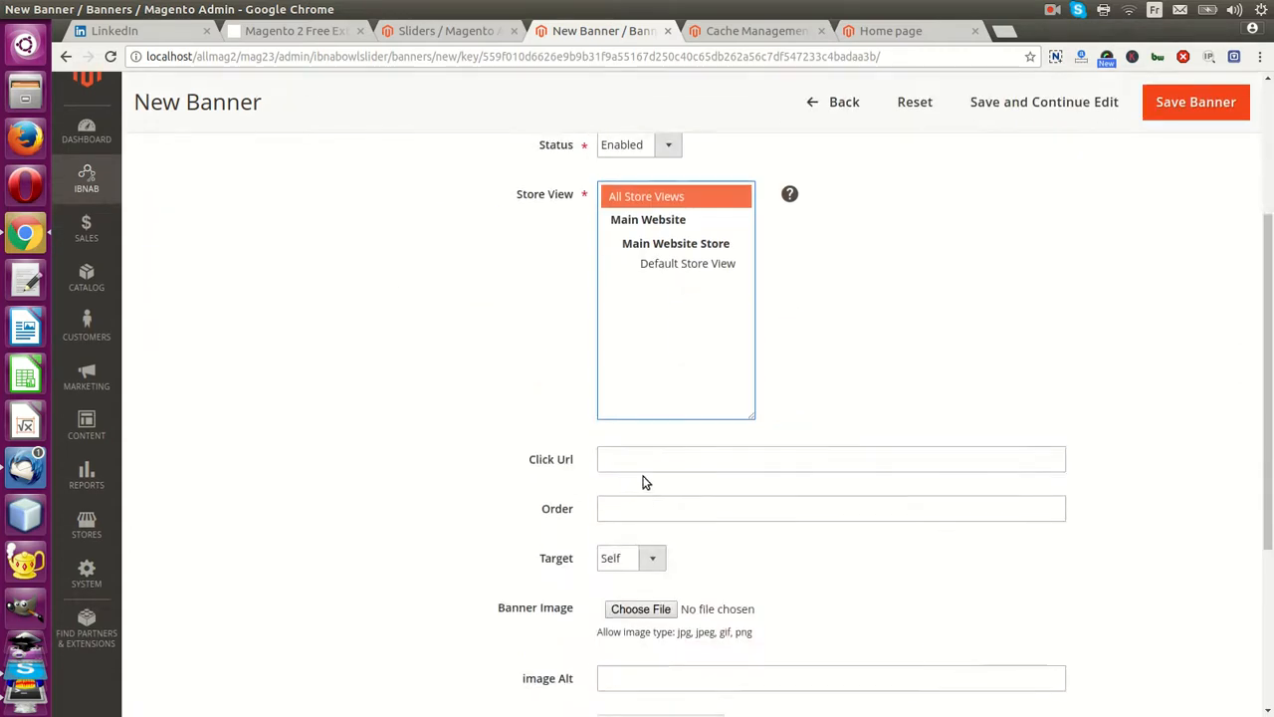
click(831, 459)
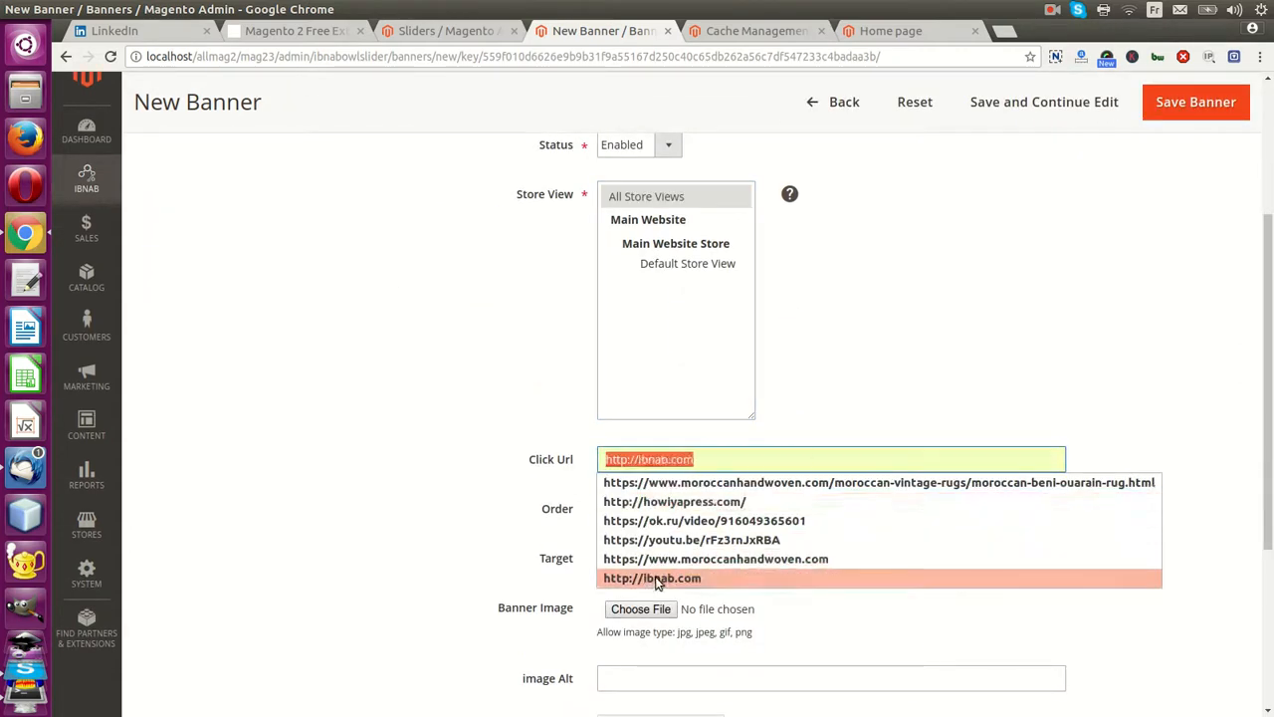
Add the medium promo slider image, order 1 and alt text 'Banner 1', then save the banner
click(640, 608)
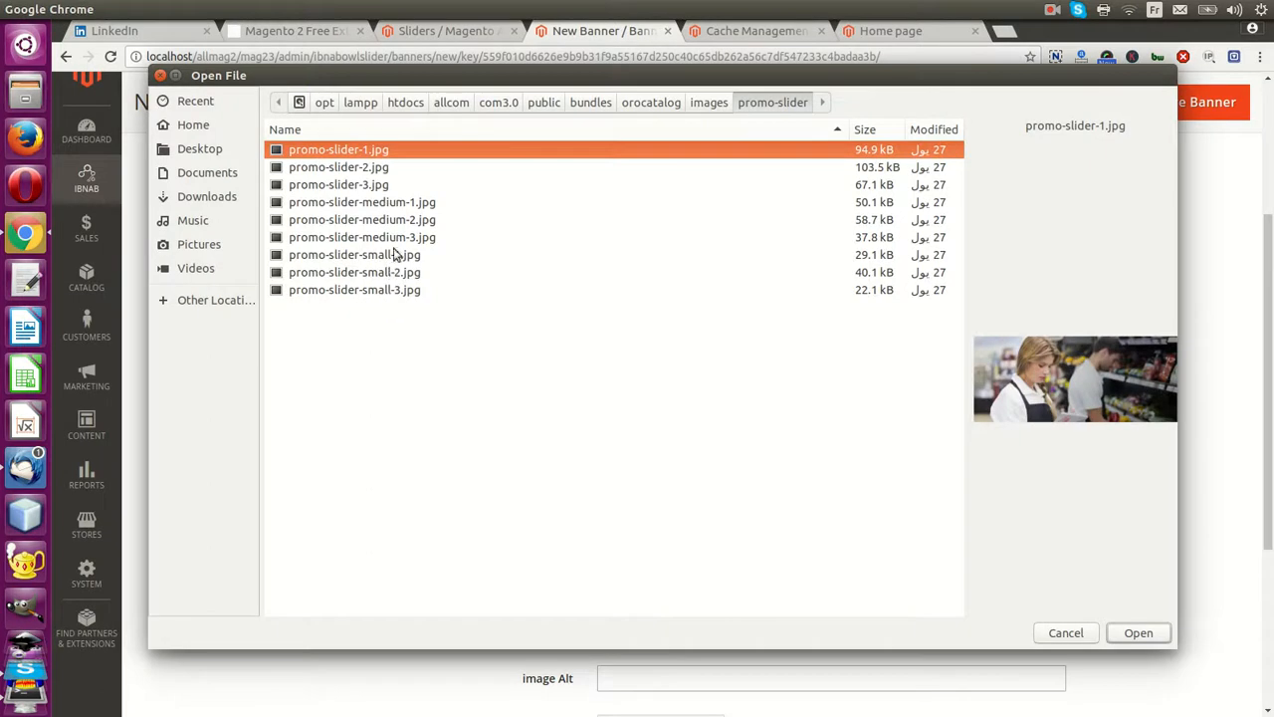
click(1137, 632)
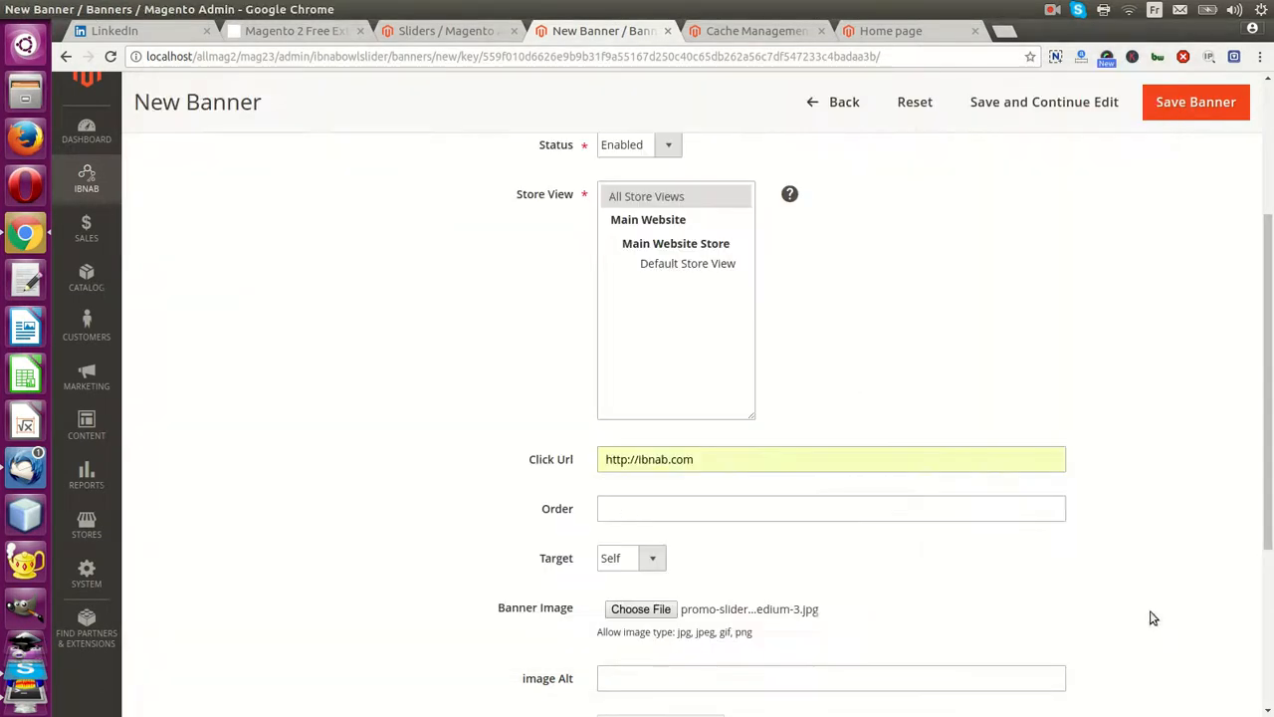
click(831, 507)
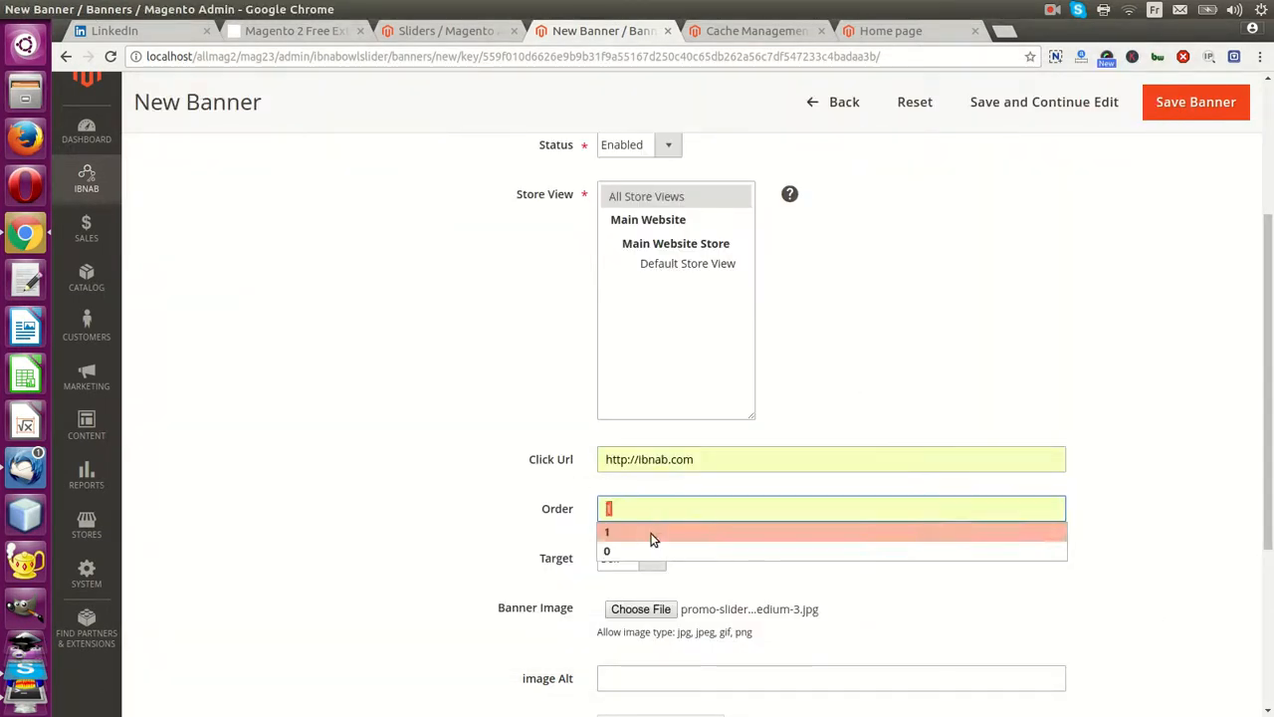
click(607, 530)
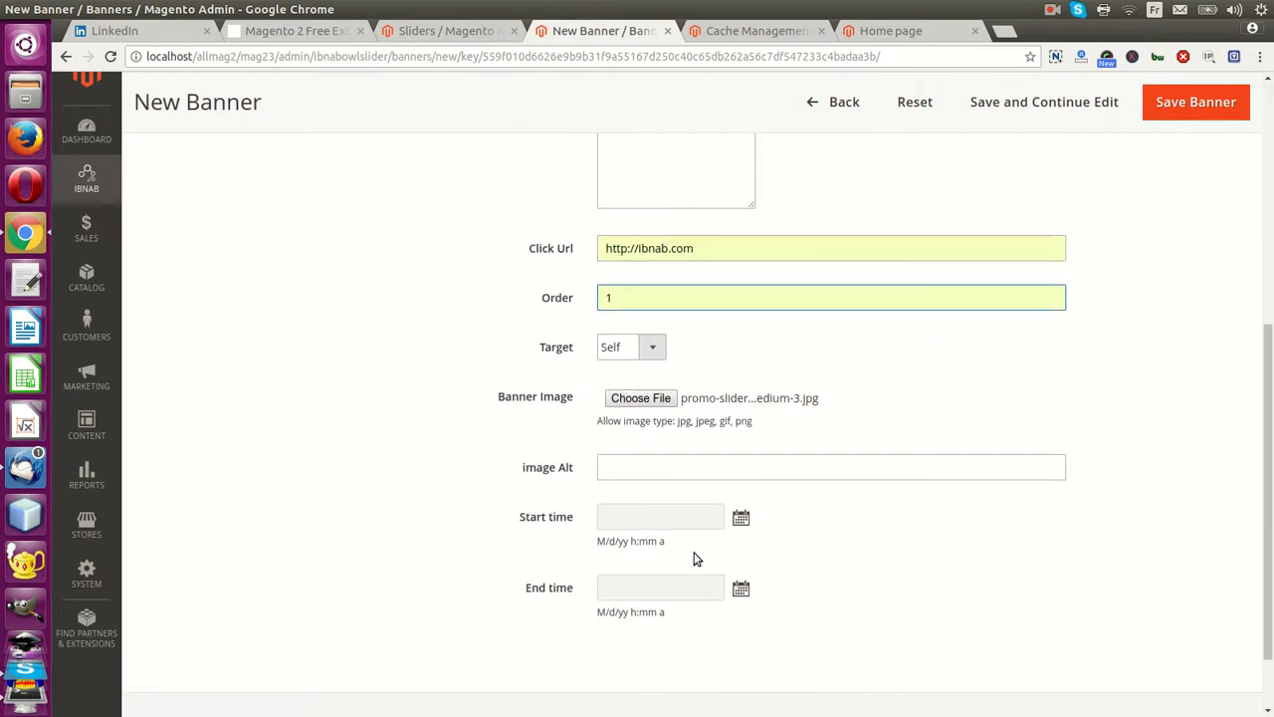
text(Banner 1)
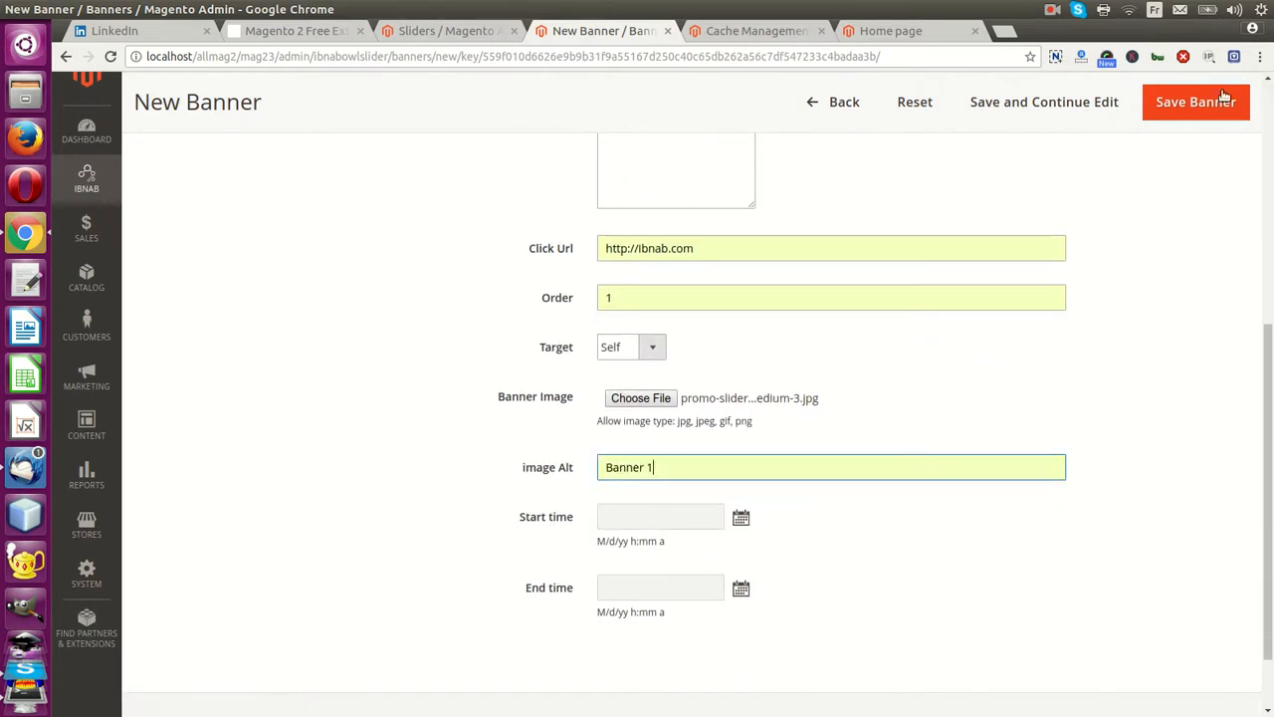
click(1196, 101)
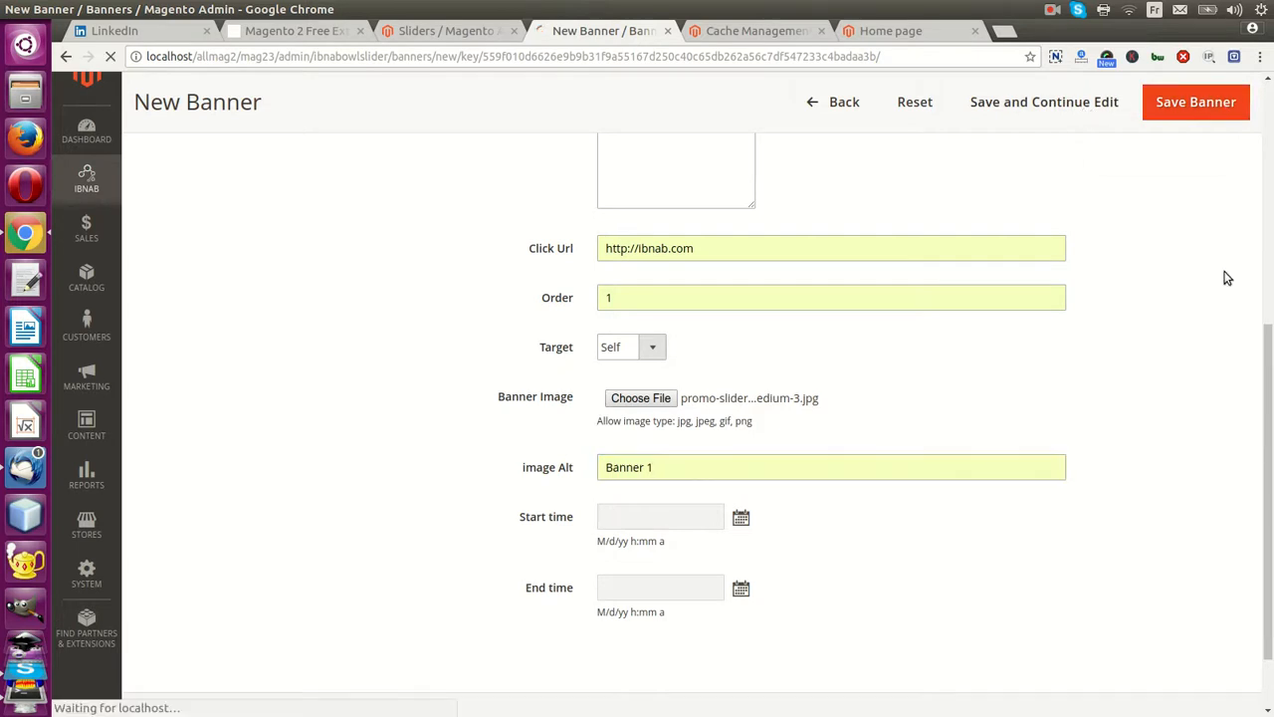
click(1195, 102)
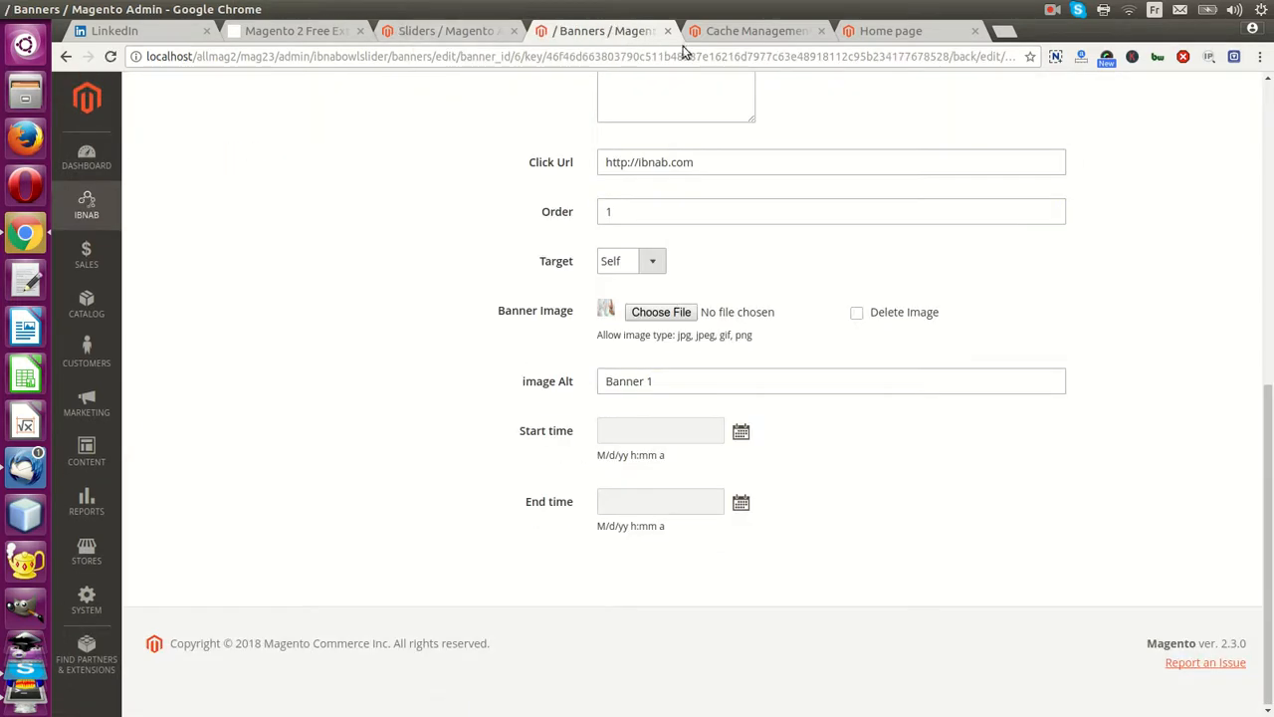
Delete the 'Slider Home' slider from the IBNAB Manage Sliders list
click(444, 31)
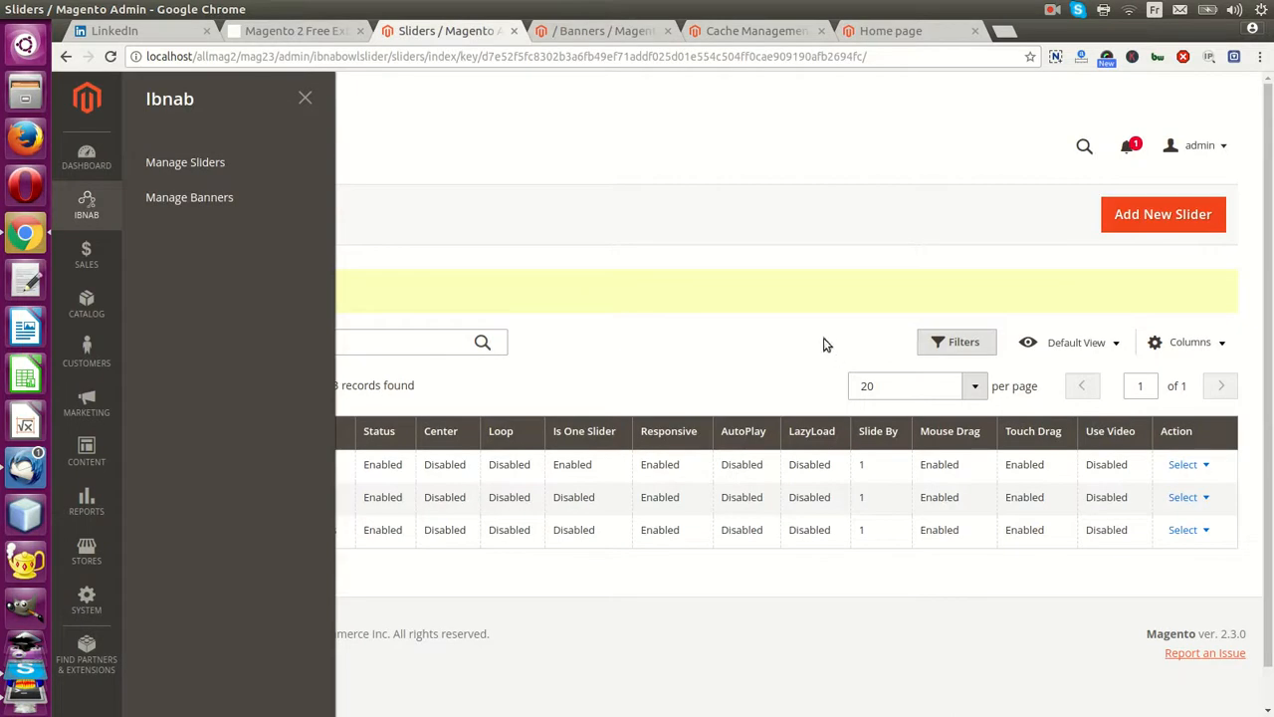
click(185, 161)
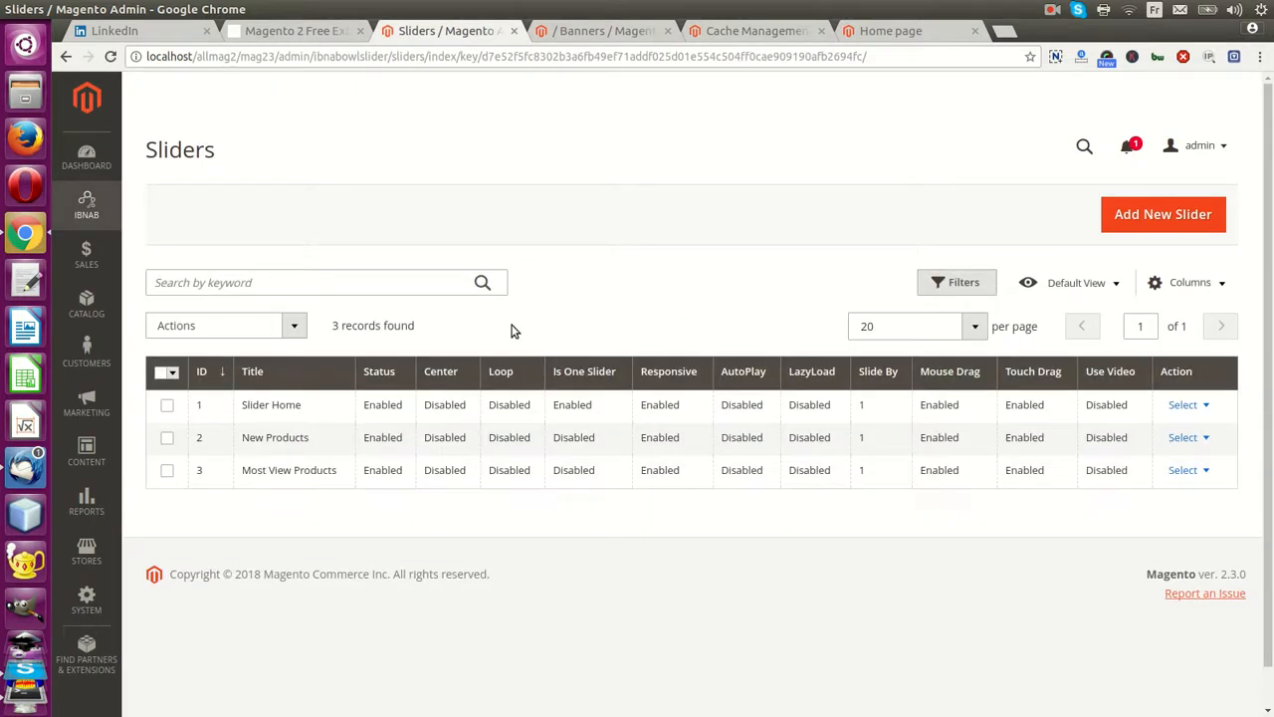
mouse_move(167, 404)
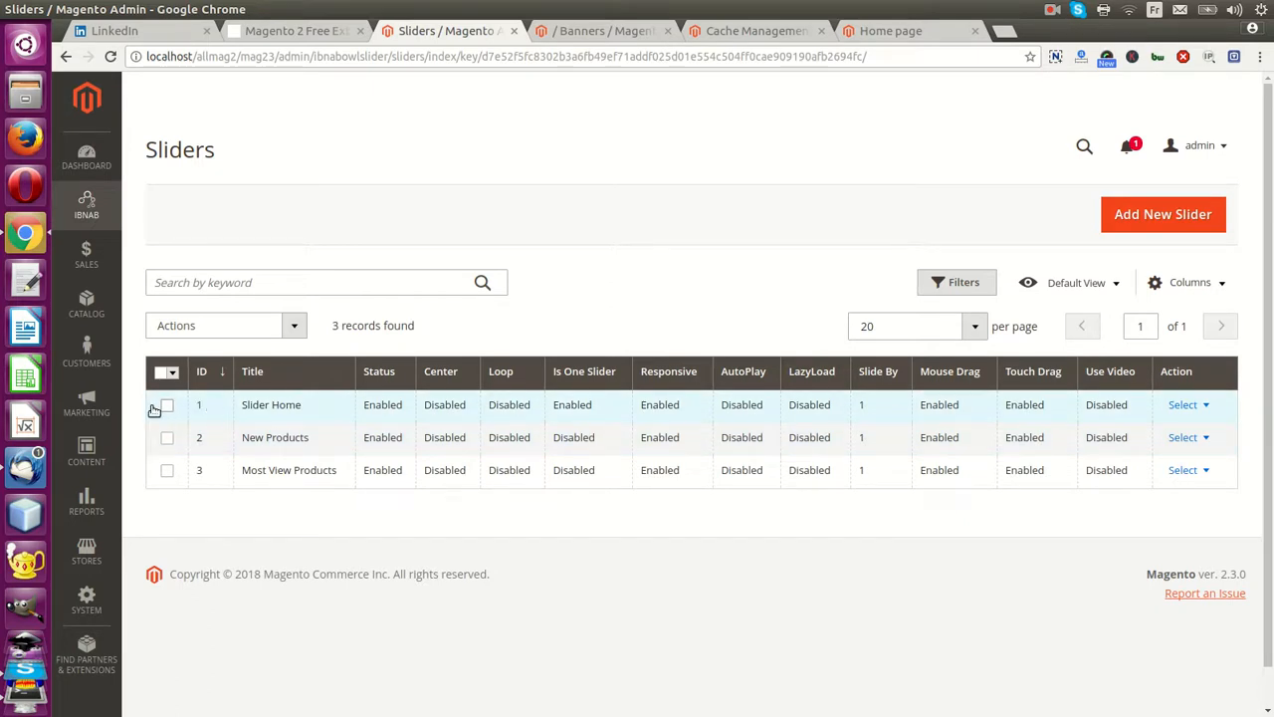
click(1186, 404)
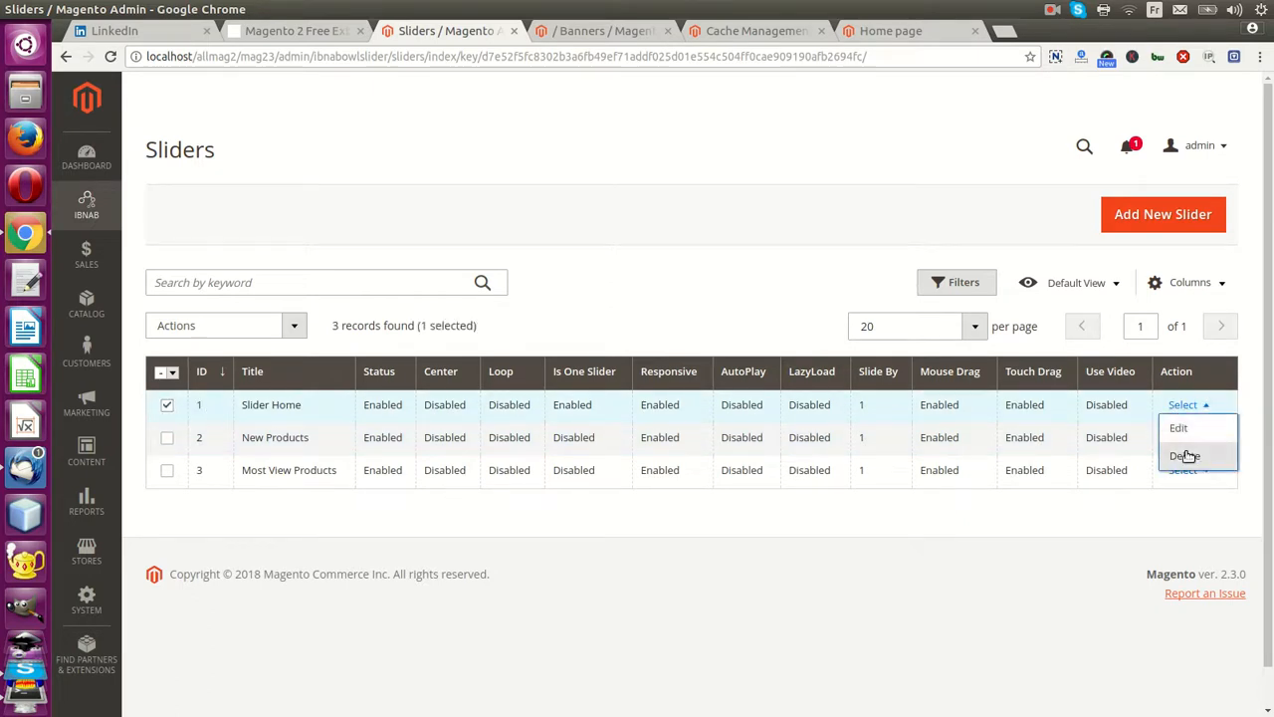
click(1178, 427)
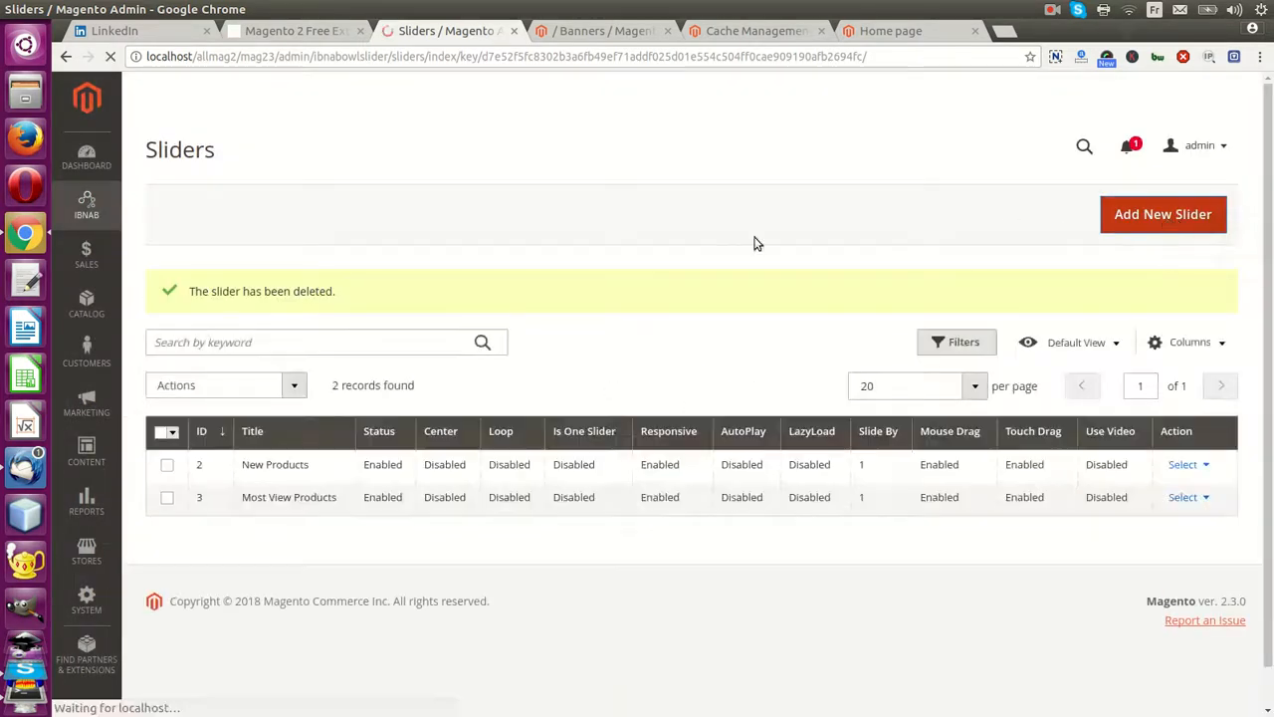
Create a slider titled 'Slider 1': Banners type, Homepage Content Top, one-slider enabled
click(1162, 214)
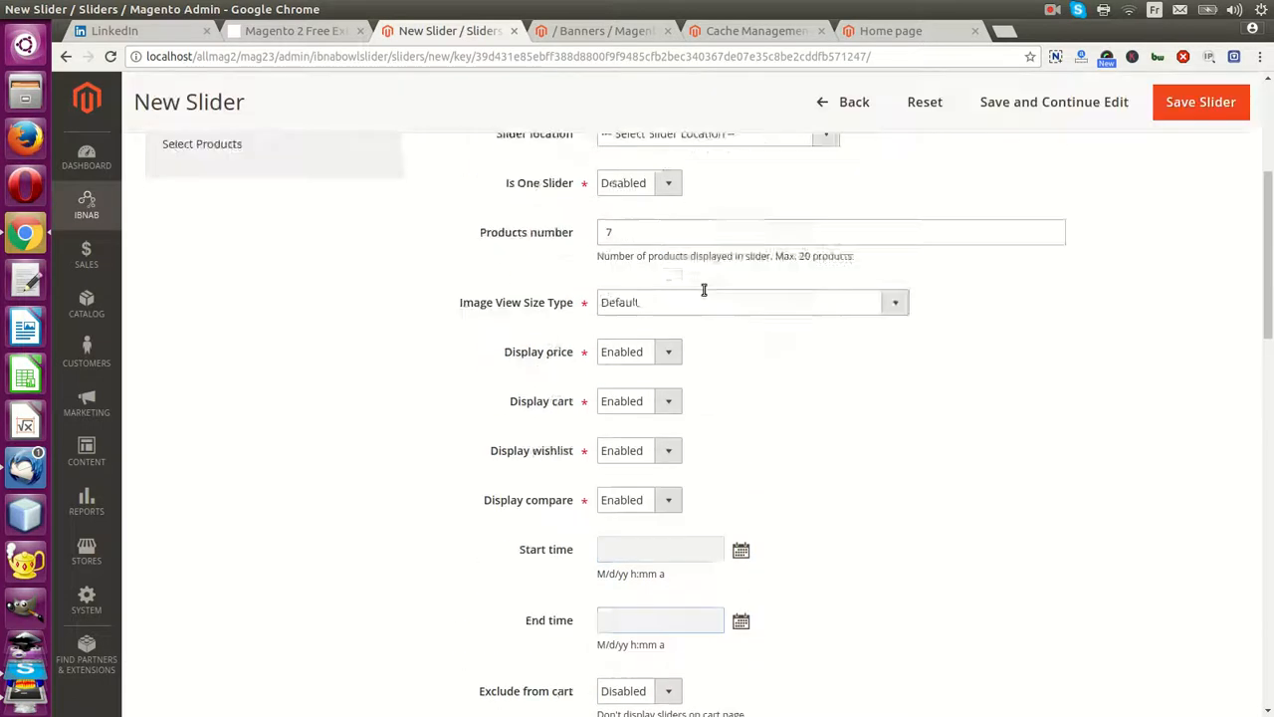
scroll(up, 3)
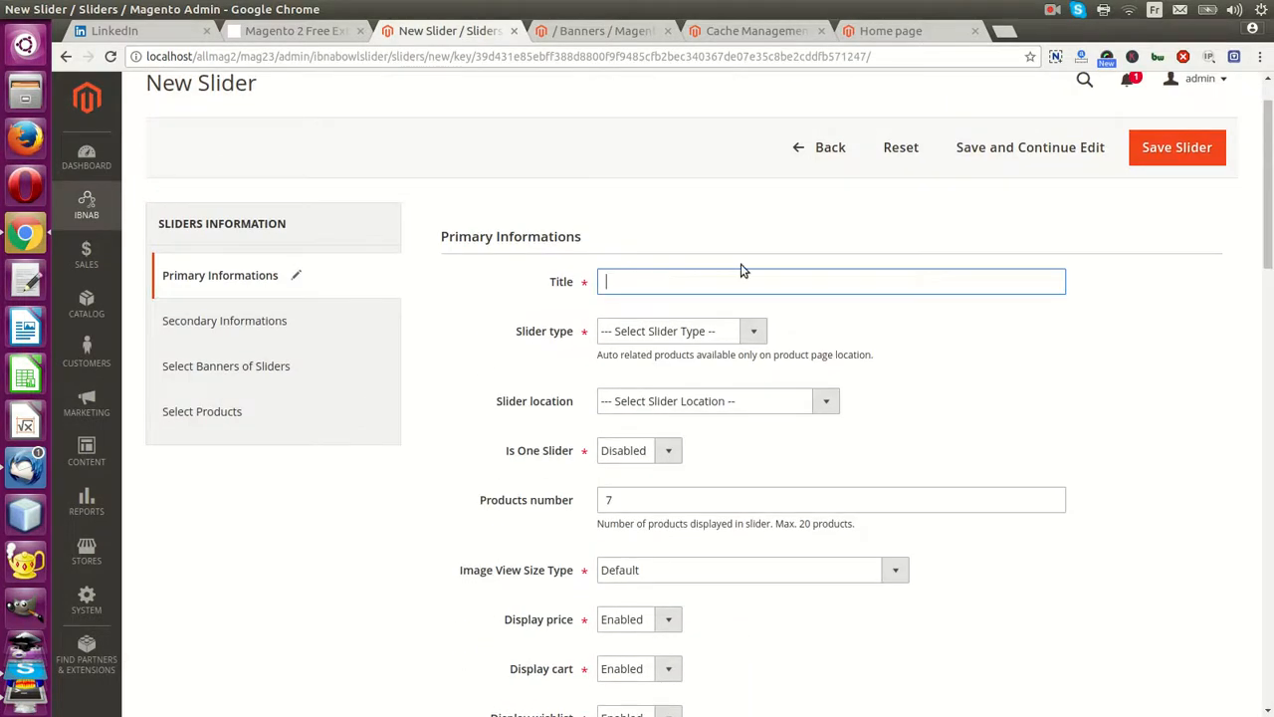
text(Slider 1)
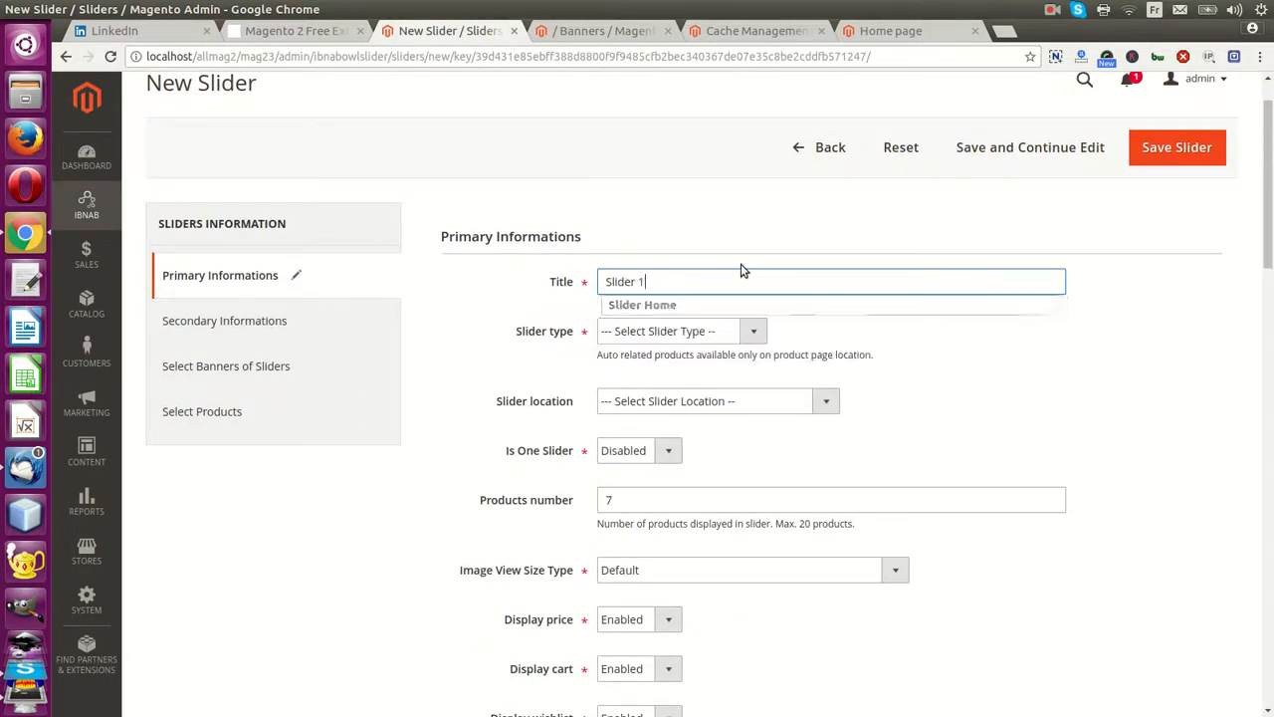
click(754, 331)
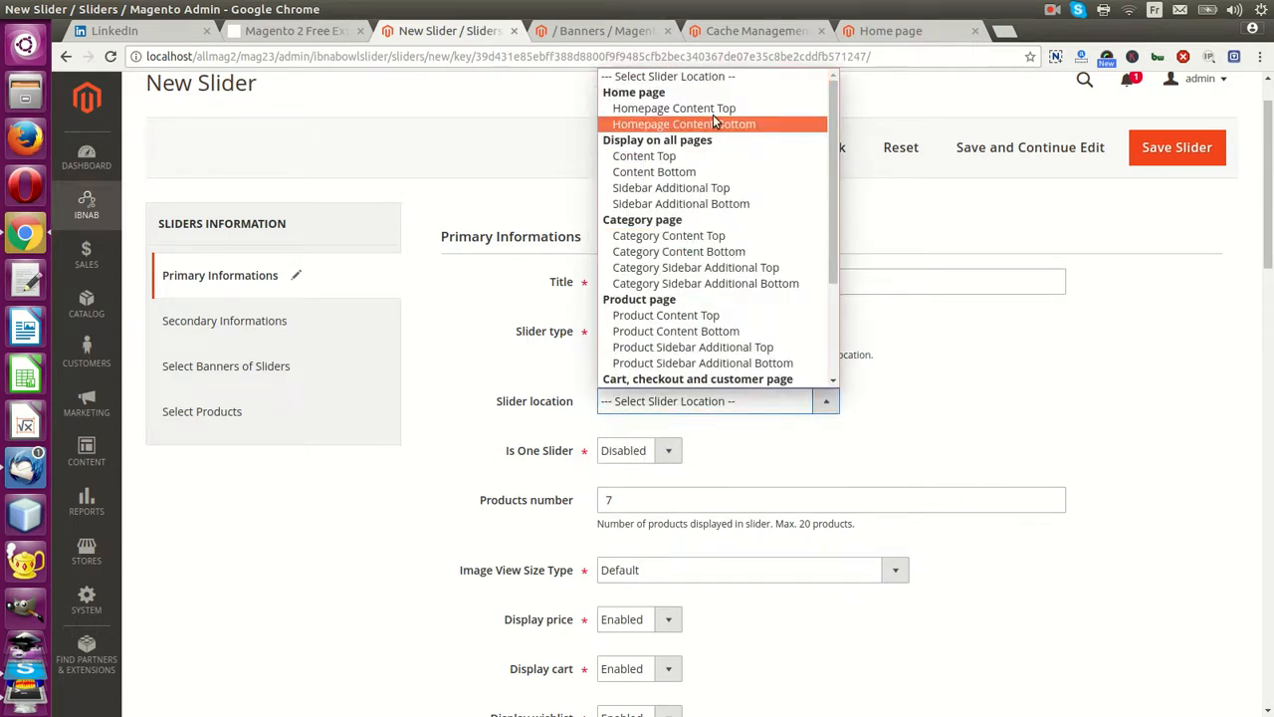
click(674, 108)
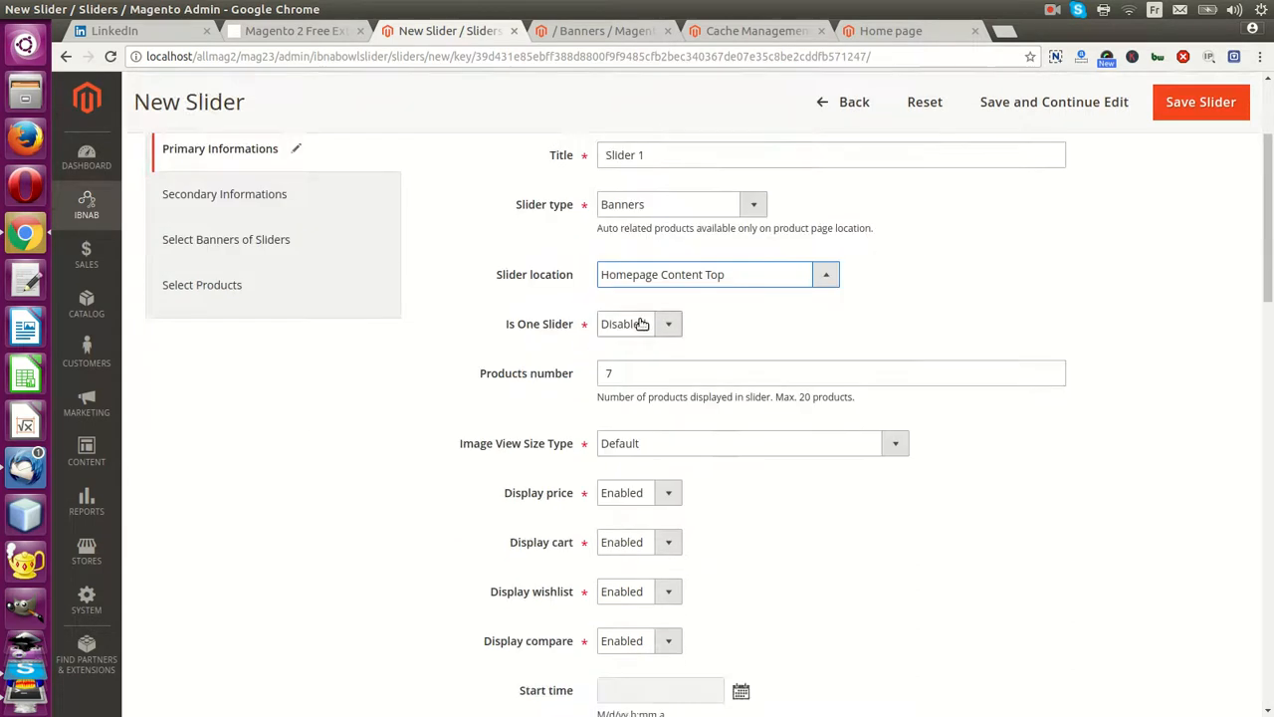
click(638, 323)
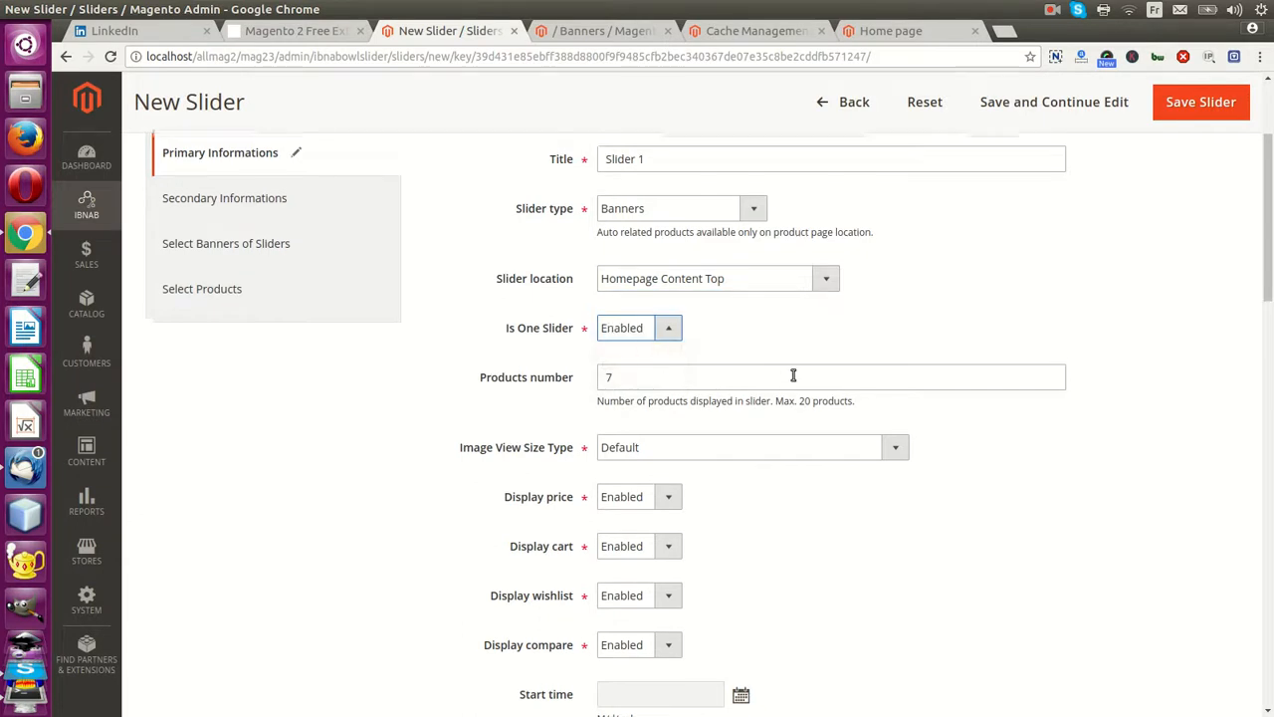
Review the remaining slider options and the navigation setting choices
scroll(down, 3)
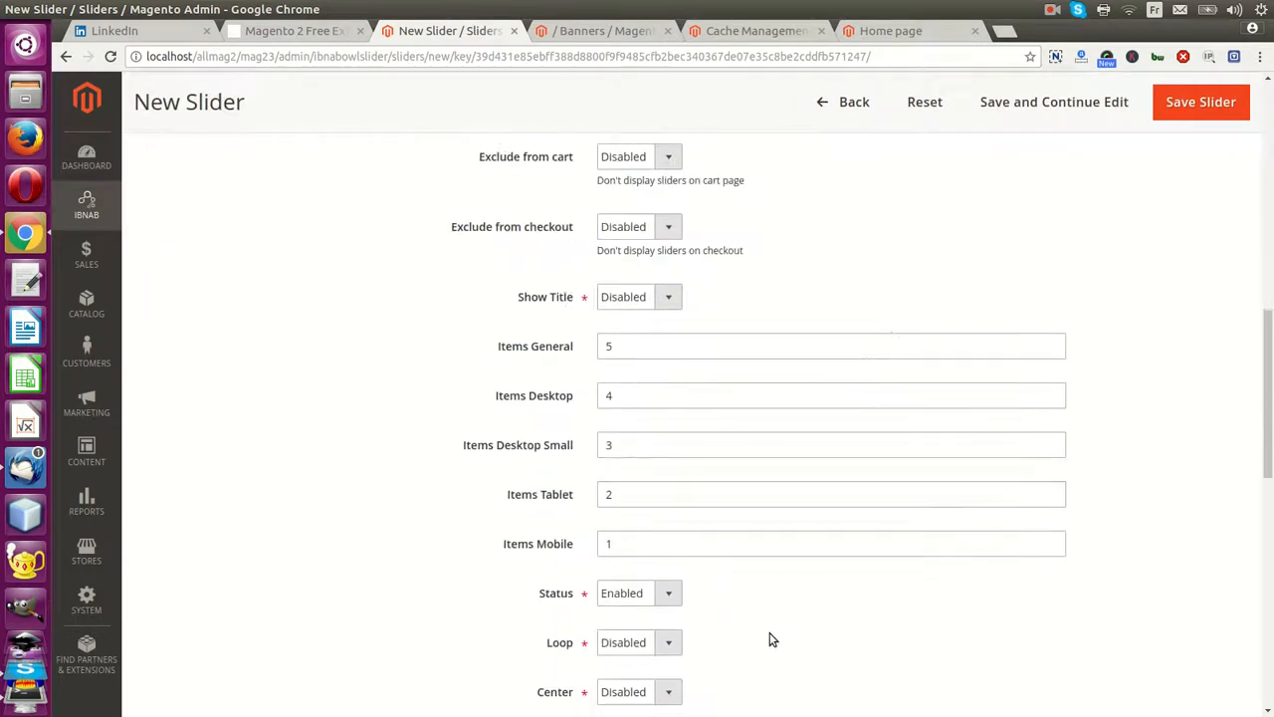
scroll(down, 3)
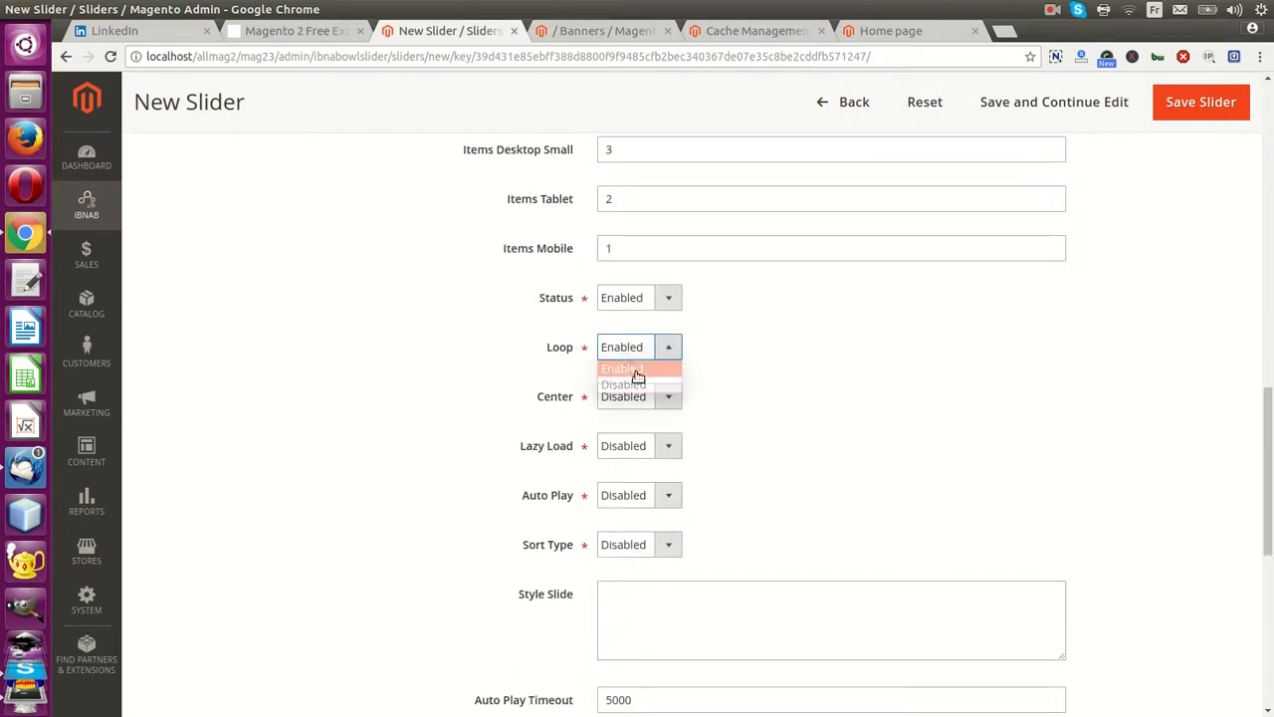
scroll(down, 3)
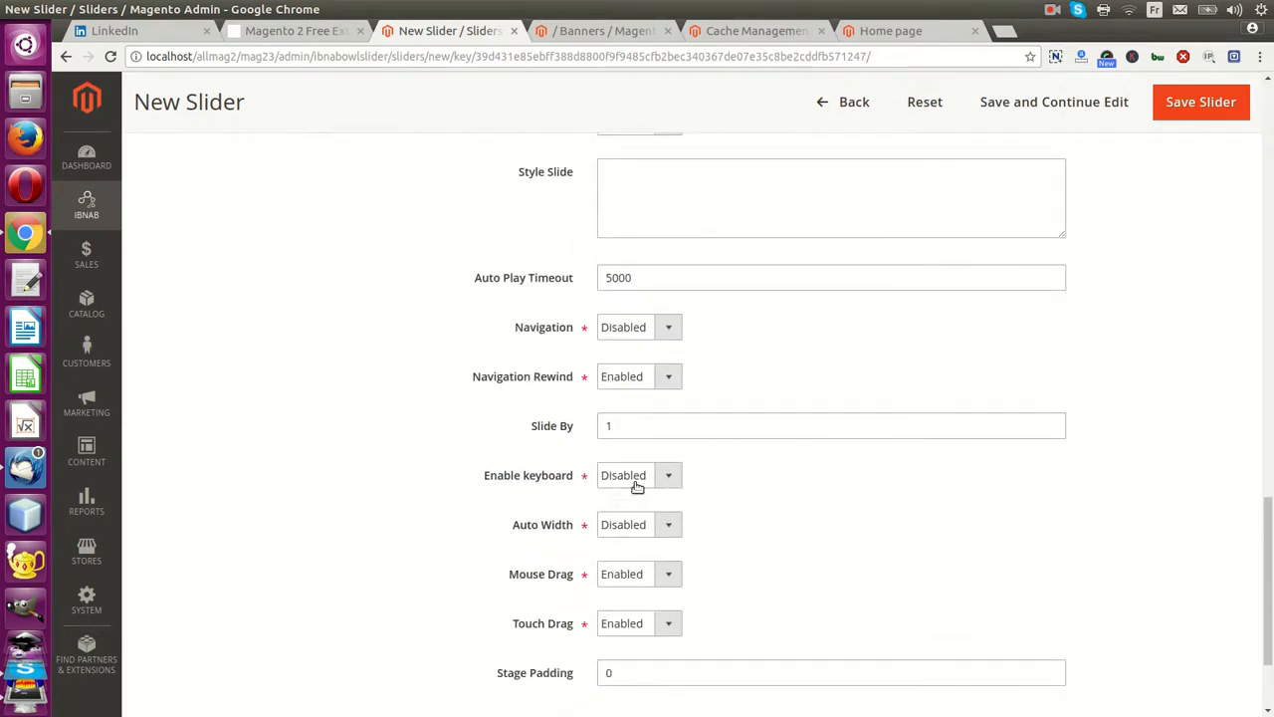
scroll(up, 3)
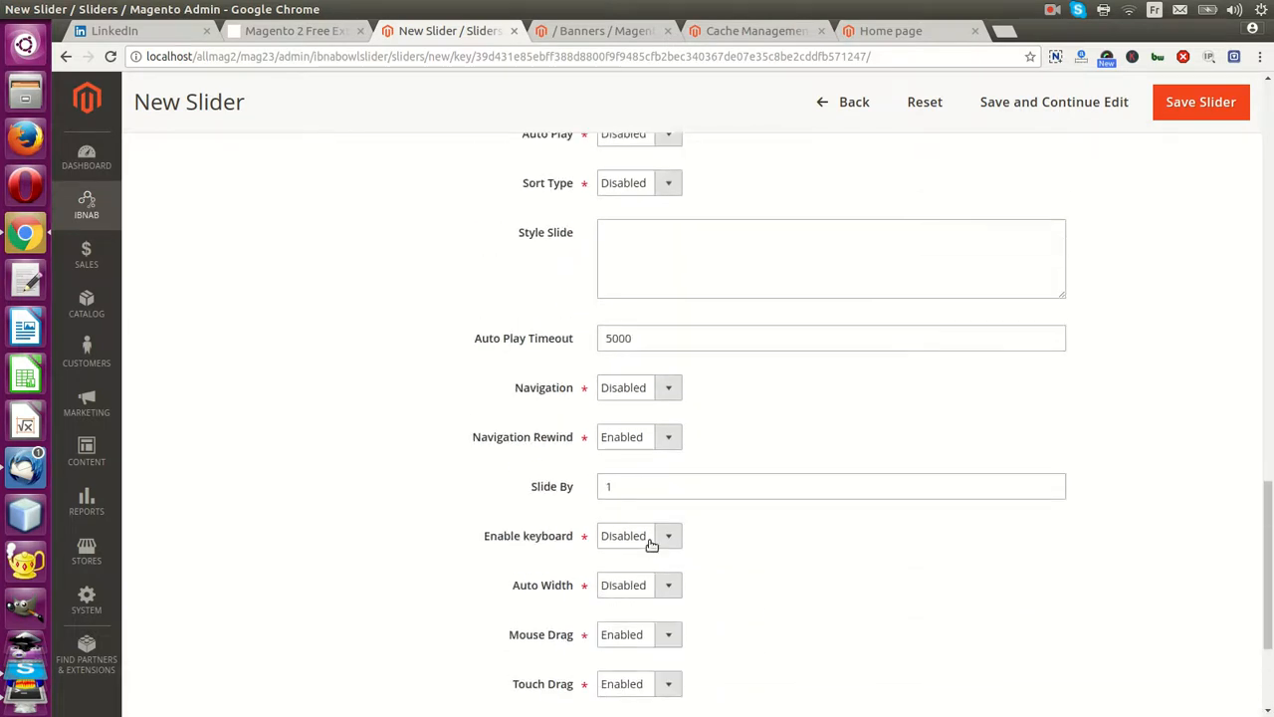
click(637, 387)
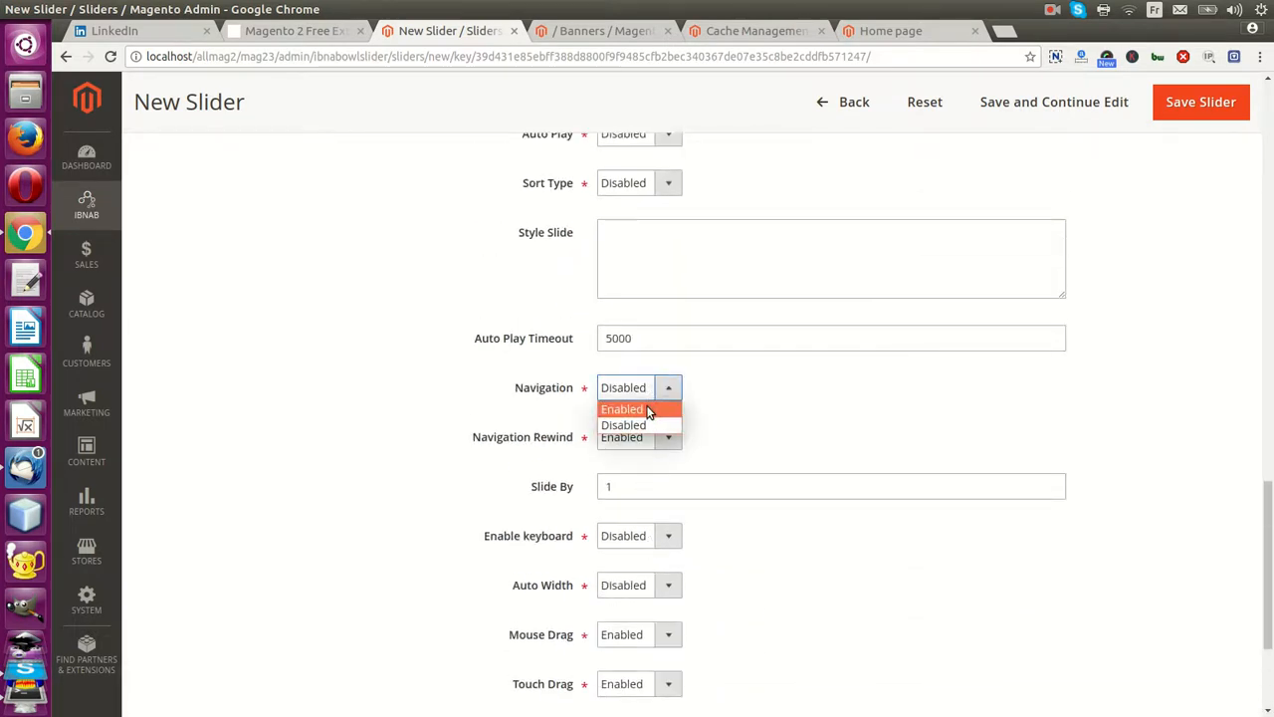
scroll(up, 3)
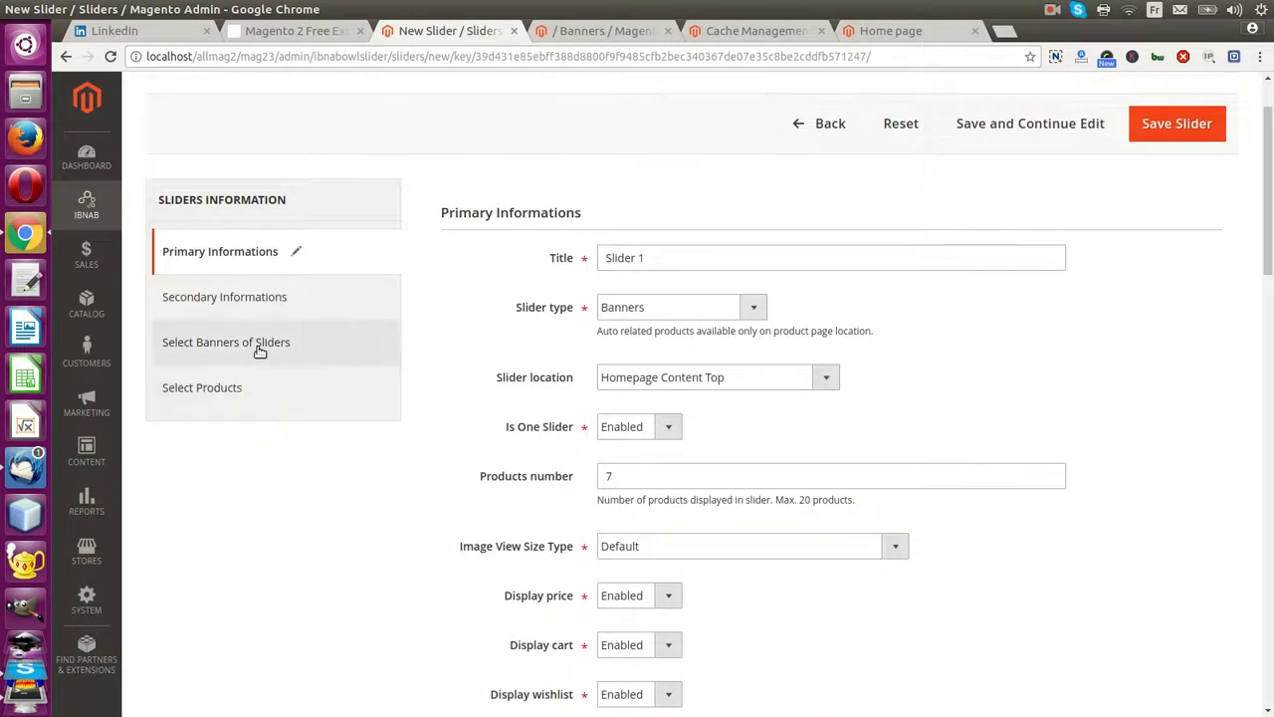
Assign Banner 1 and Banner 2, set image view size to category_page_list, and save
click(225, 342)
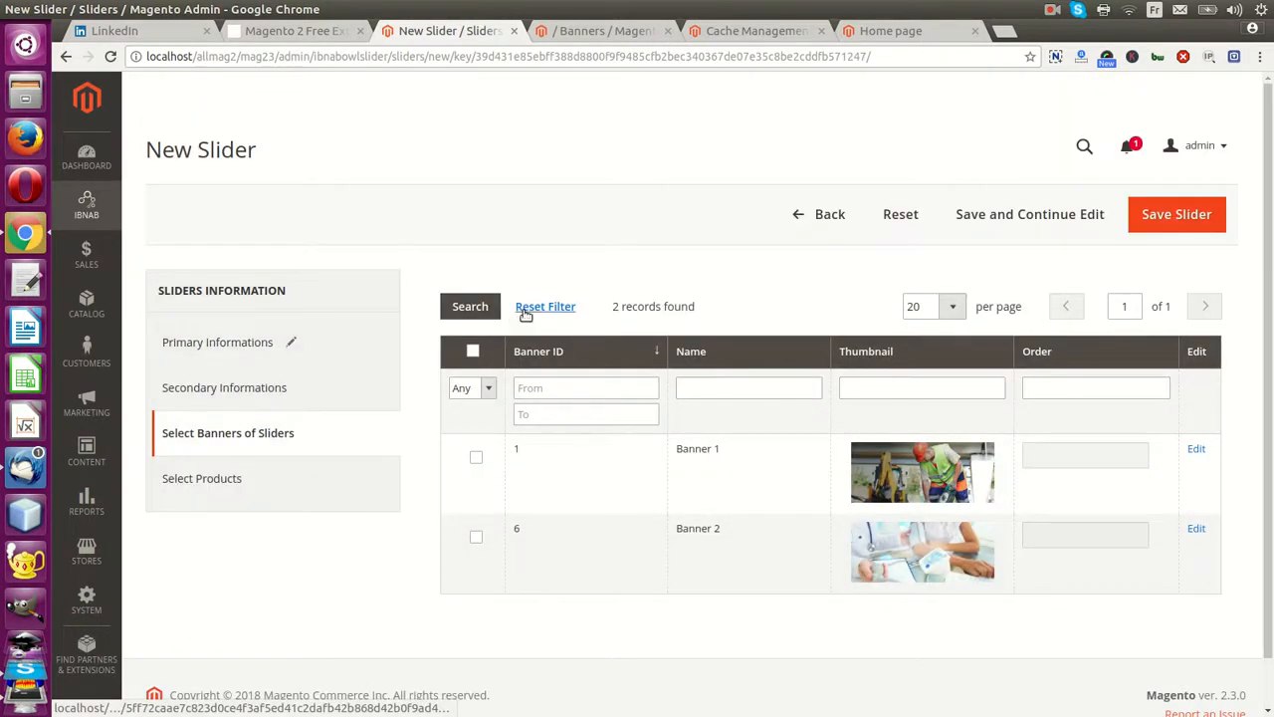
click(476, 456)
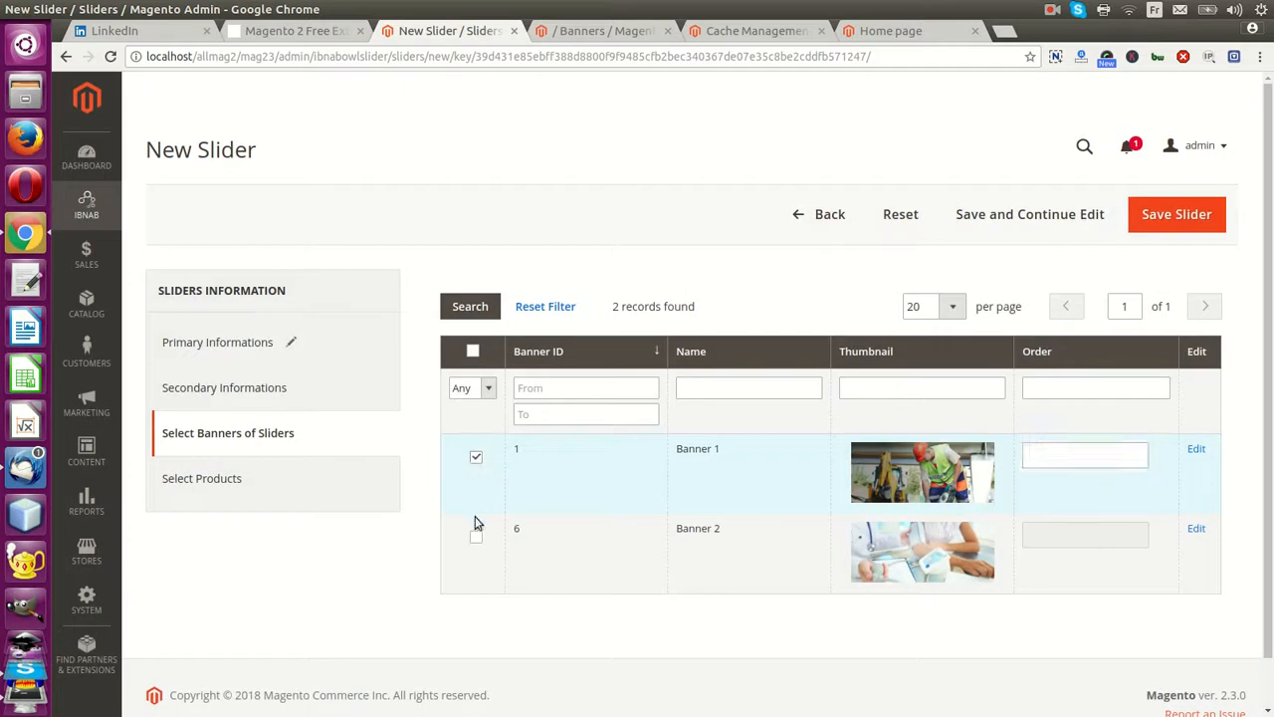
click(218, 341)
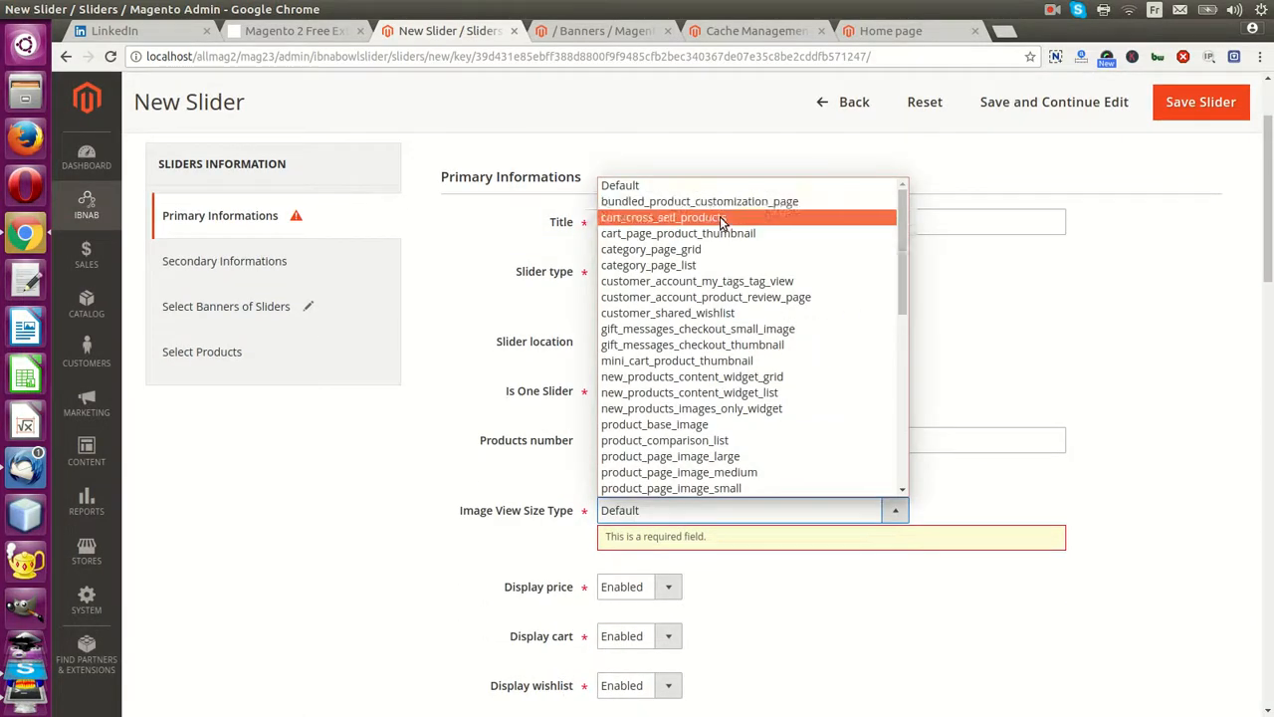
click(648, 265)
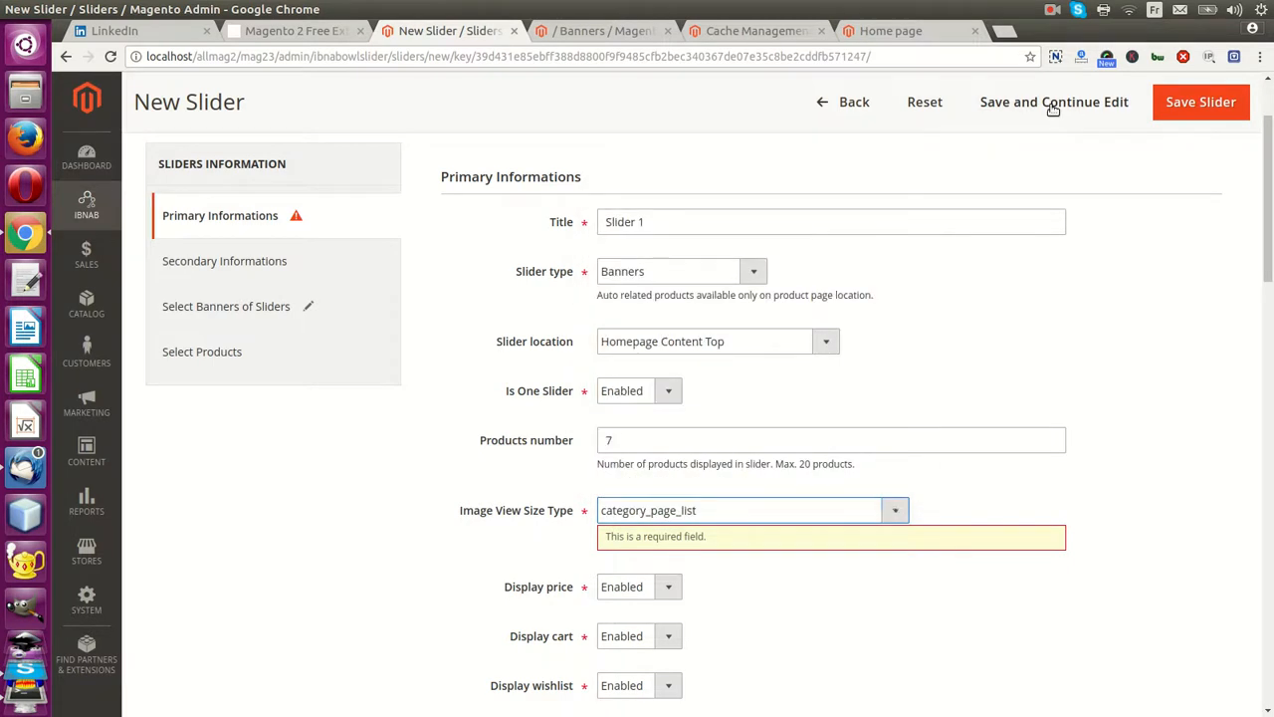
click(1053, 101)
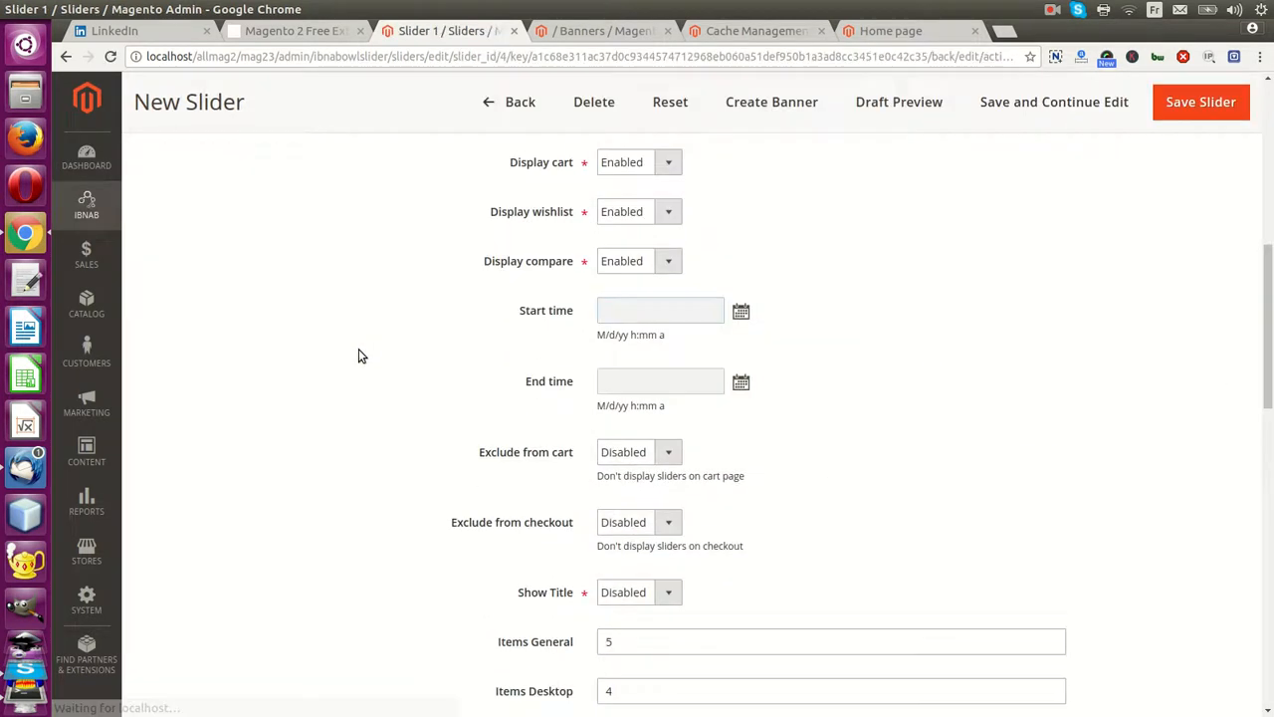
click(1200, 101)
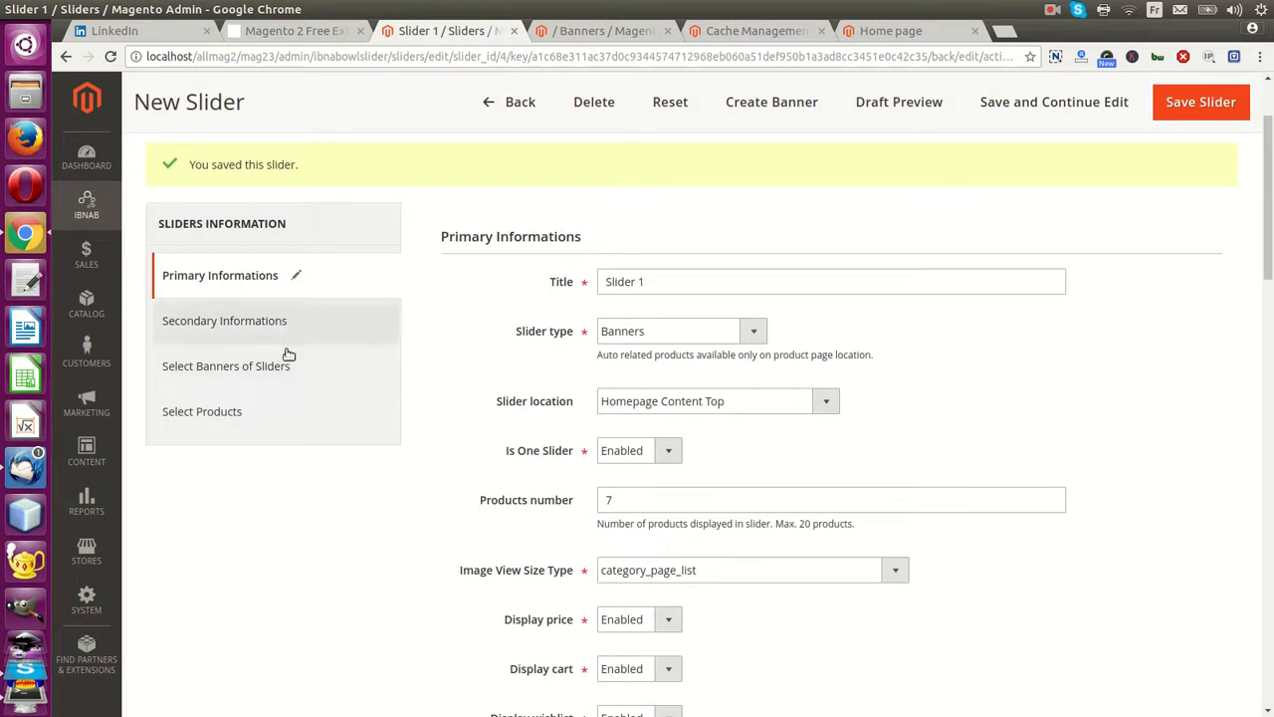
click(226, 366)
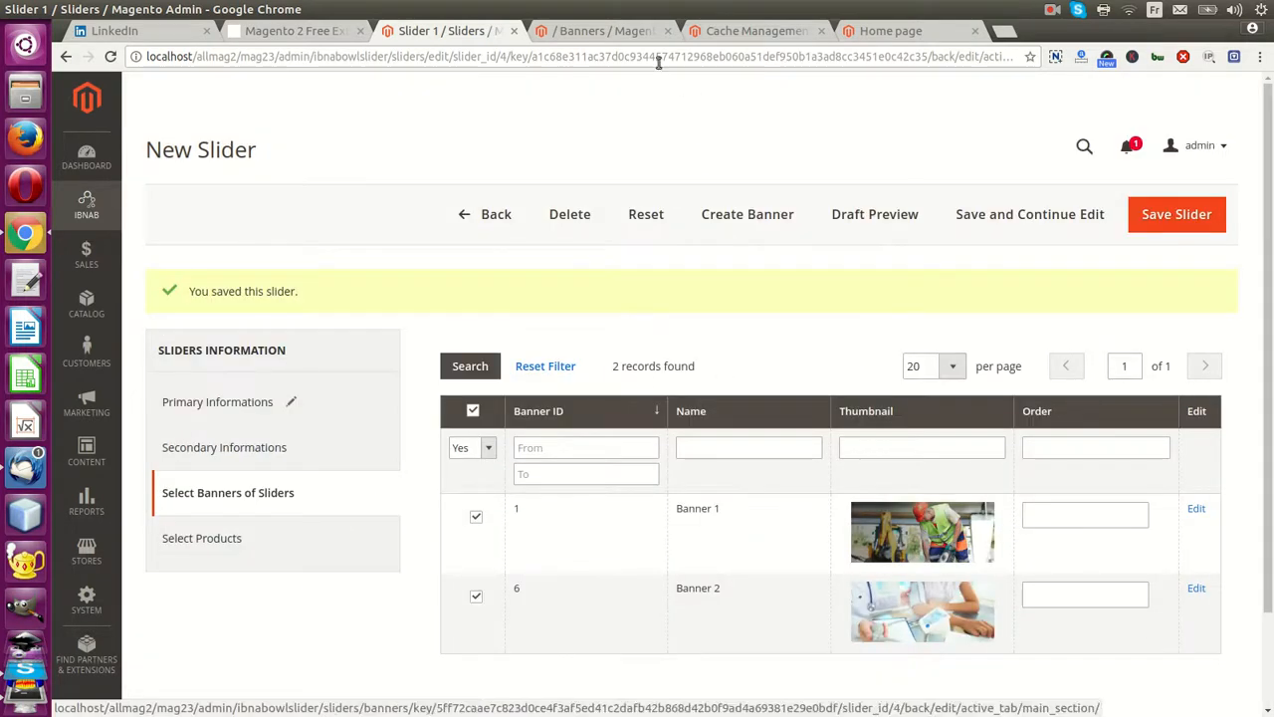
Refresh all cache types, then view the storefront home page with the slider
click(753, 31)
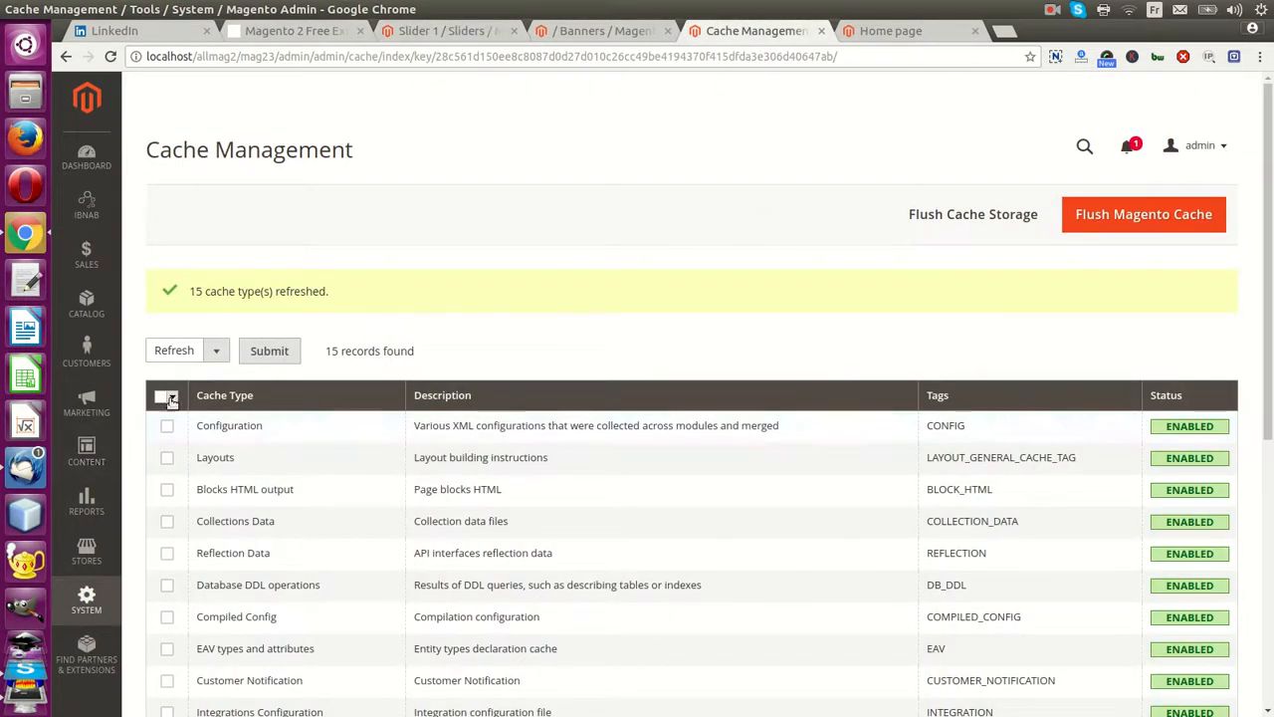
click(166, 395)
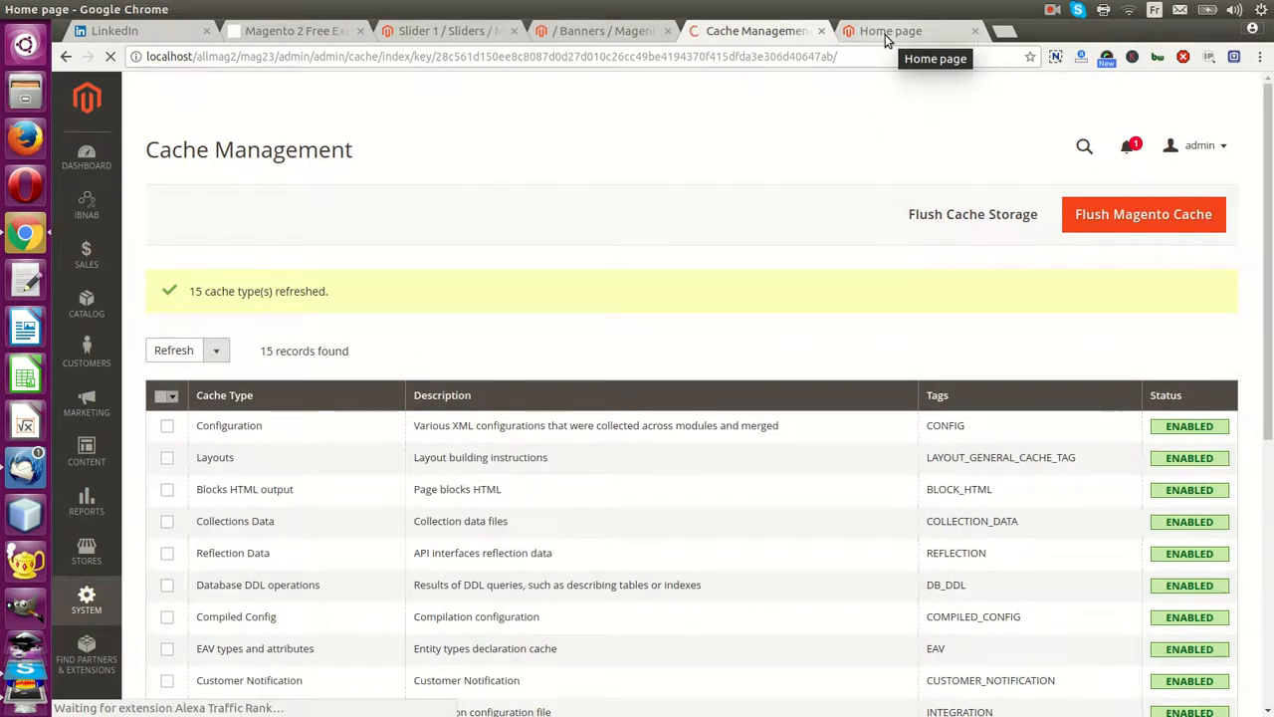
click(890, 31)
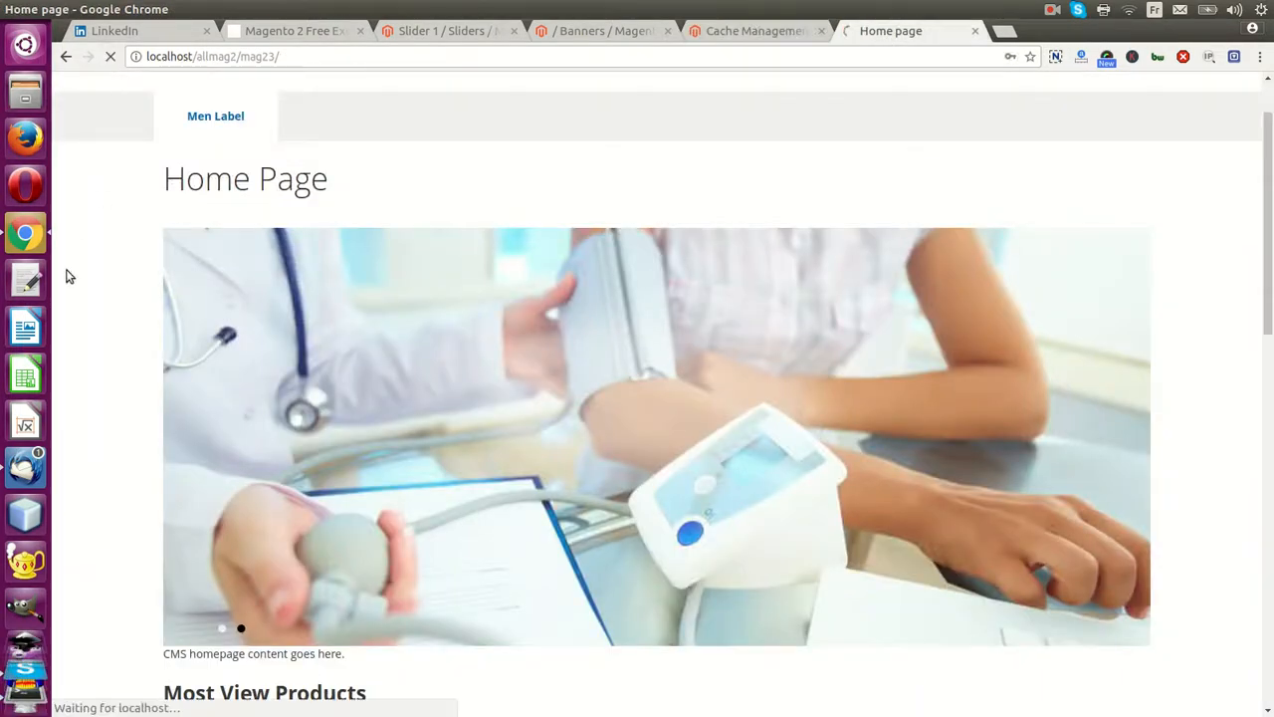